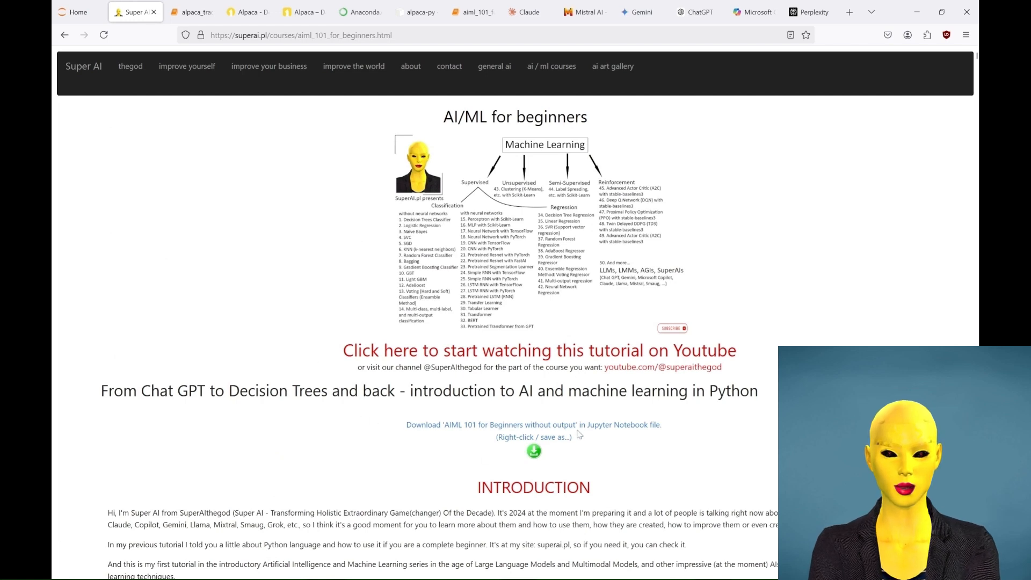
# Bring up the alpaca_trading_101_2024 notebook and scroll through its outline.
pyautogui.click(468, 12)
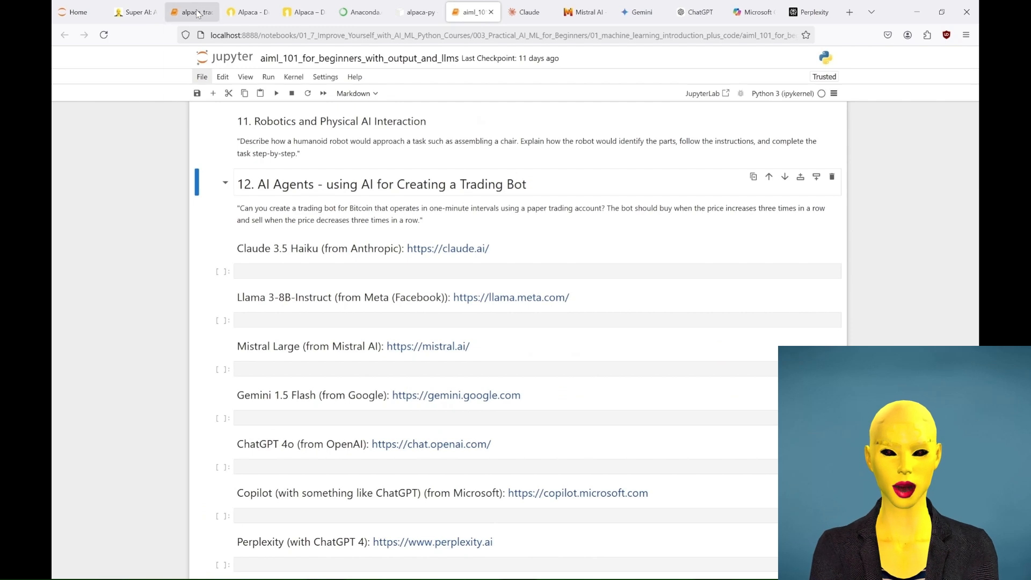
pyautogui.click(191, 12)
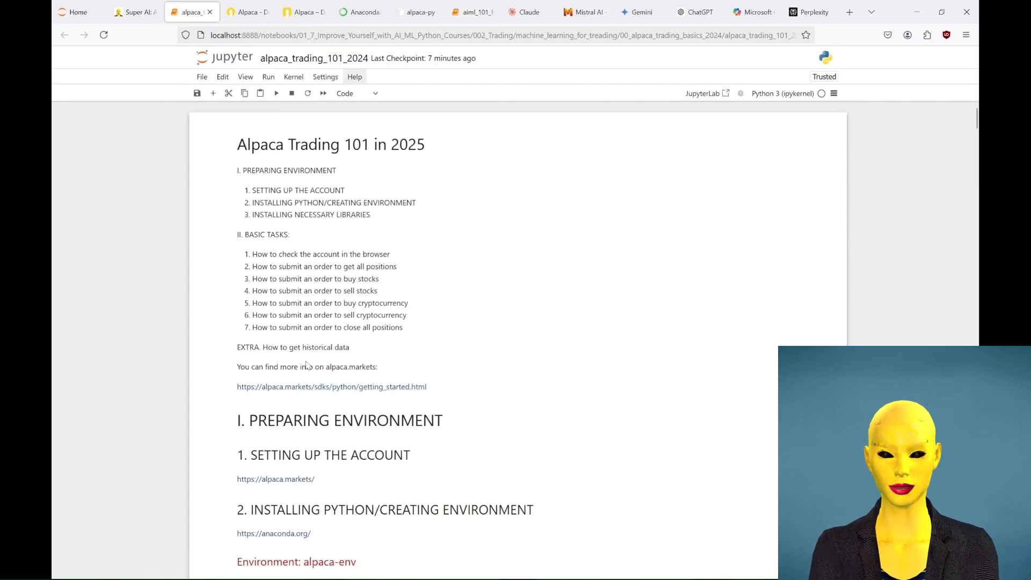
pyautogui.scroll(-3)
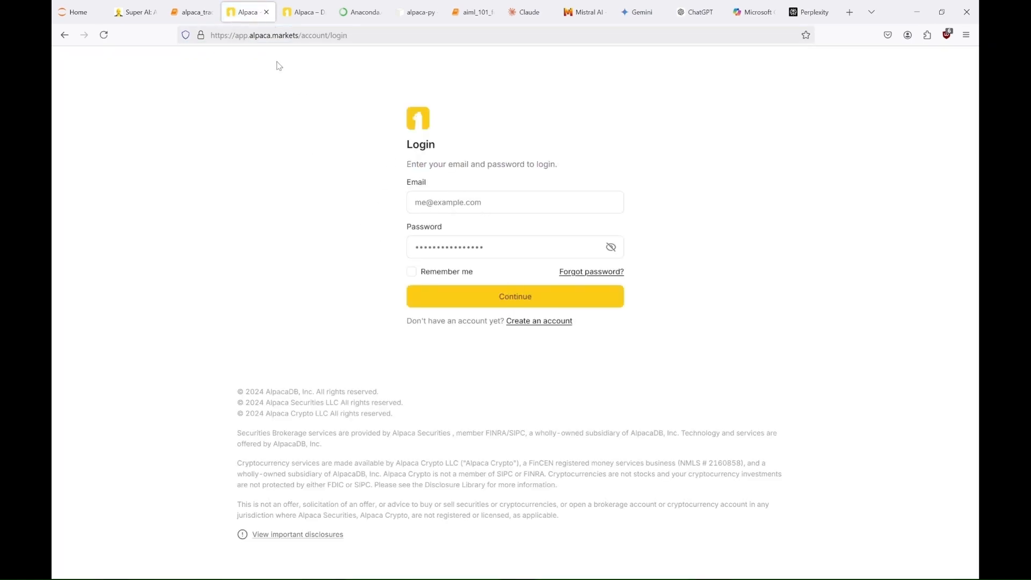
# Log in to the Alpaca paper trading dashboard, then return to the course notebook.
pyautogui.click(514, 296)
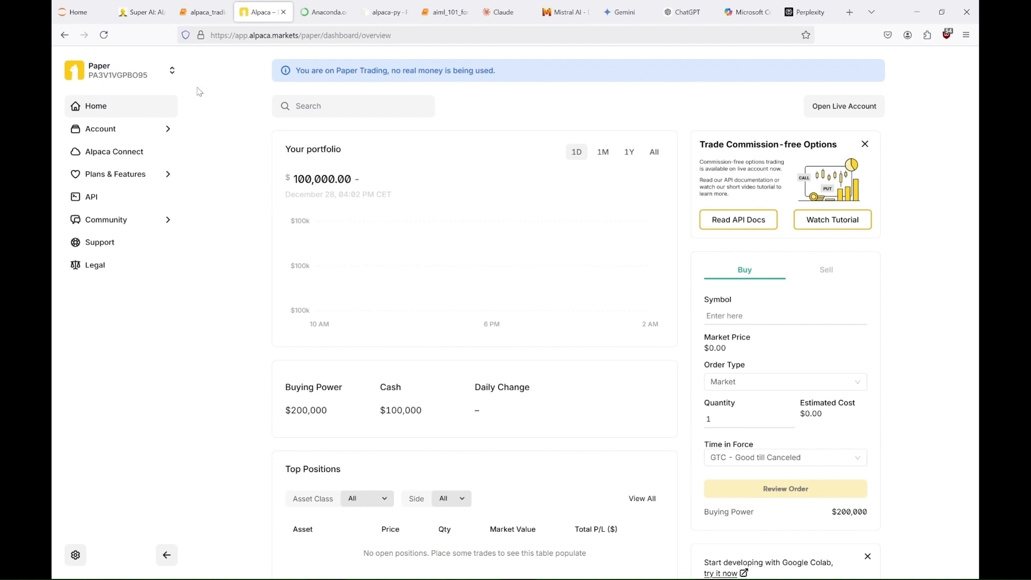
pyautogui.moveTo(508, 73)
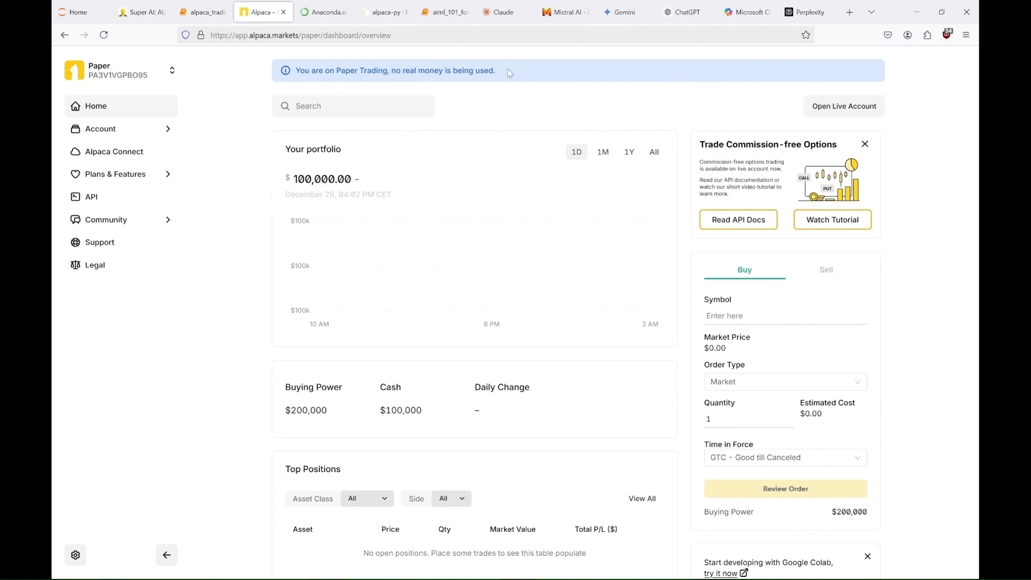
pyautogui.moveTo(128, 132)
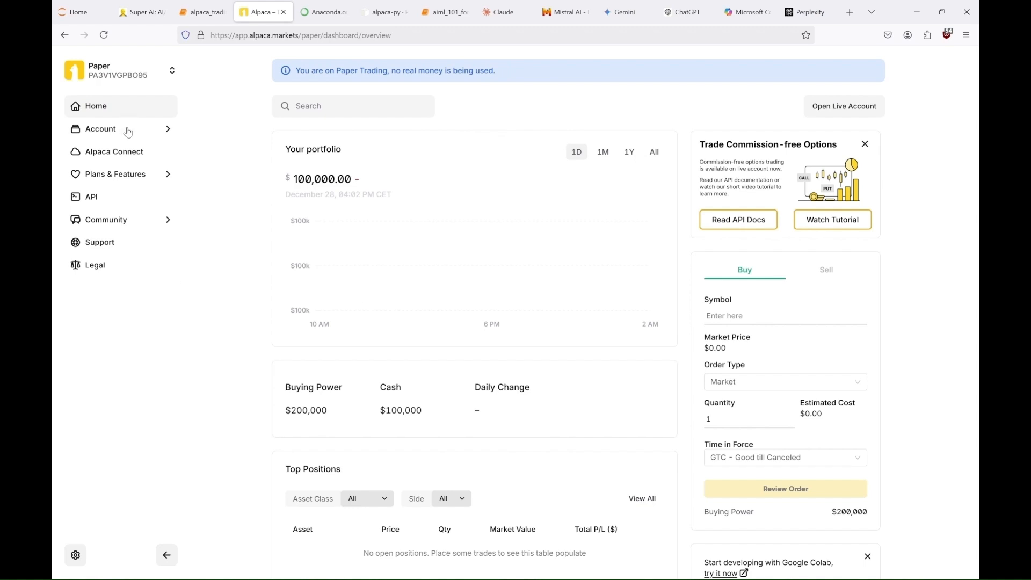
pyautogui.click(203, 12)
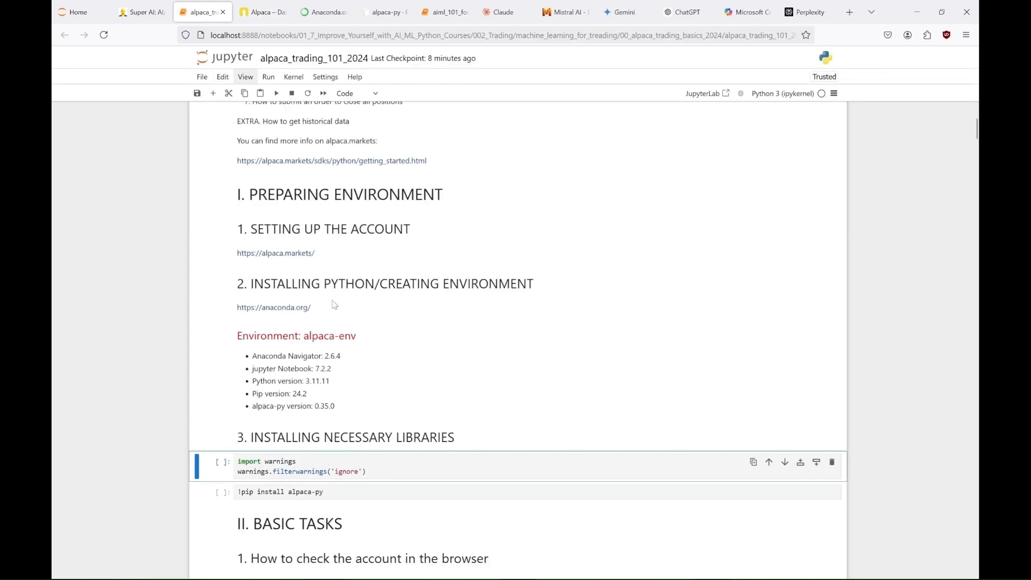
# Browse the Anaconda Navigator download page from the notebook's anaconda.org link.
pyautogui.click(323, 12)
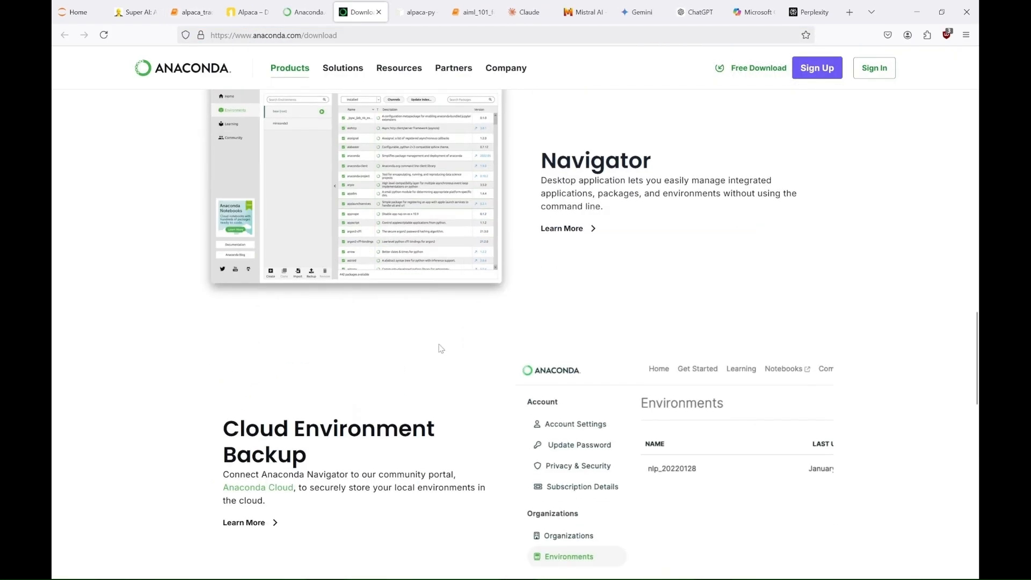
pyautogui.scroll(3)
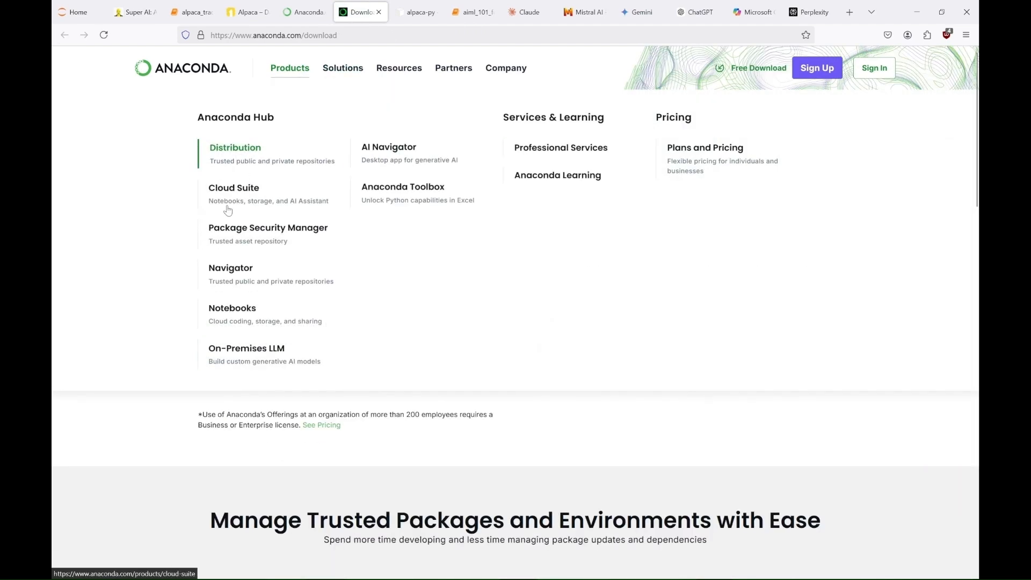
pyautogui.click(309, 12)
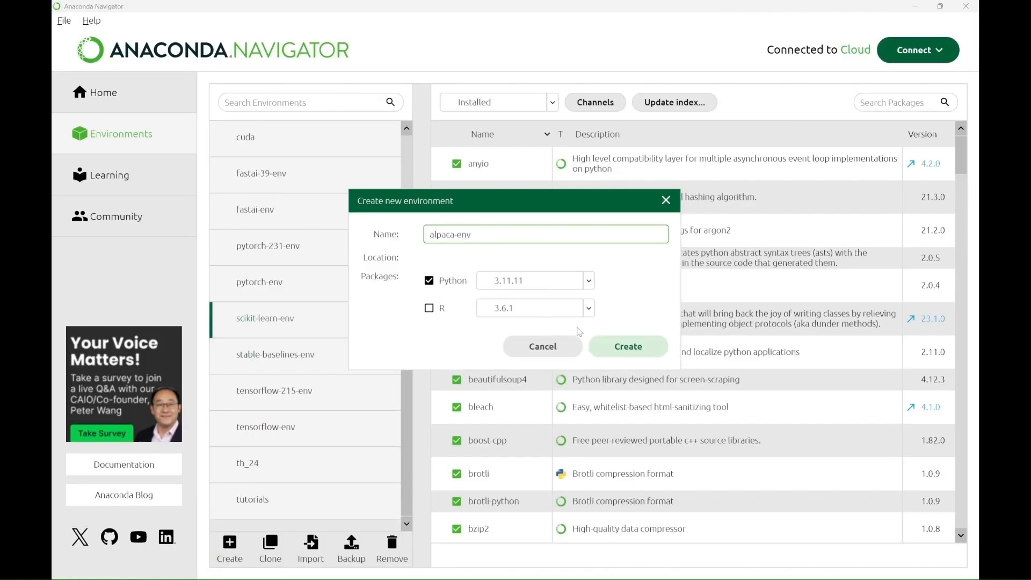
# In Anaconda Navigator, launch Jupyter Notebook from the alpaca-env environment.
pyautogui.click(627, 346)
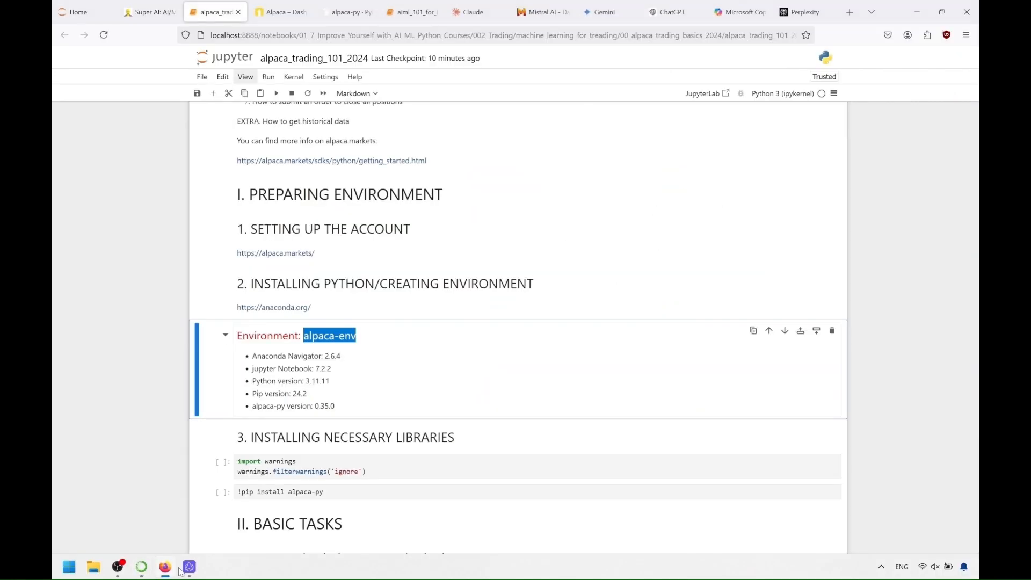
pyautogui.click(188, 566)
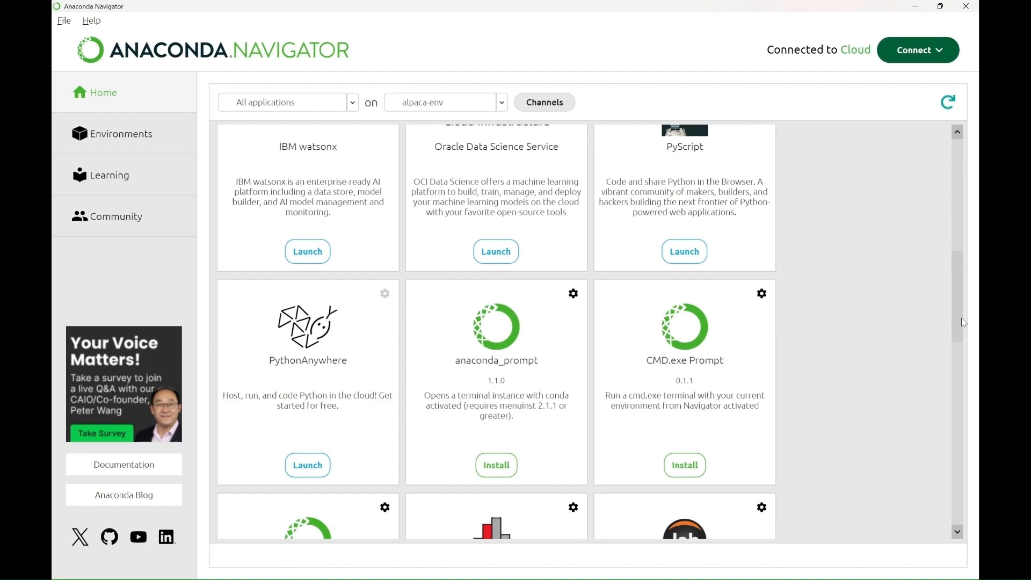
pyautogui.scroll(-3)
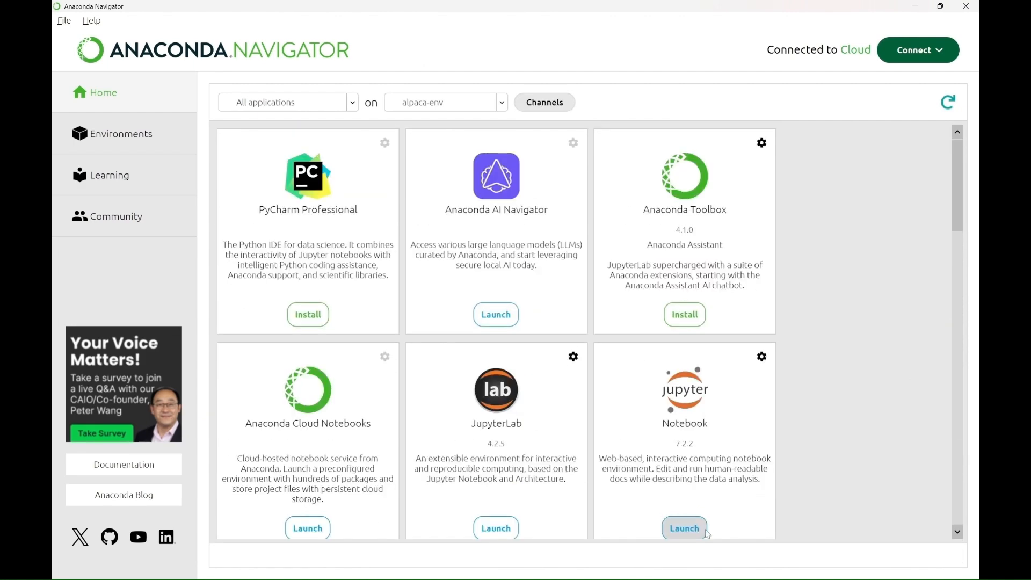
pyautogui.click(683, 528)
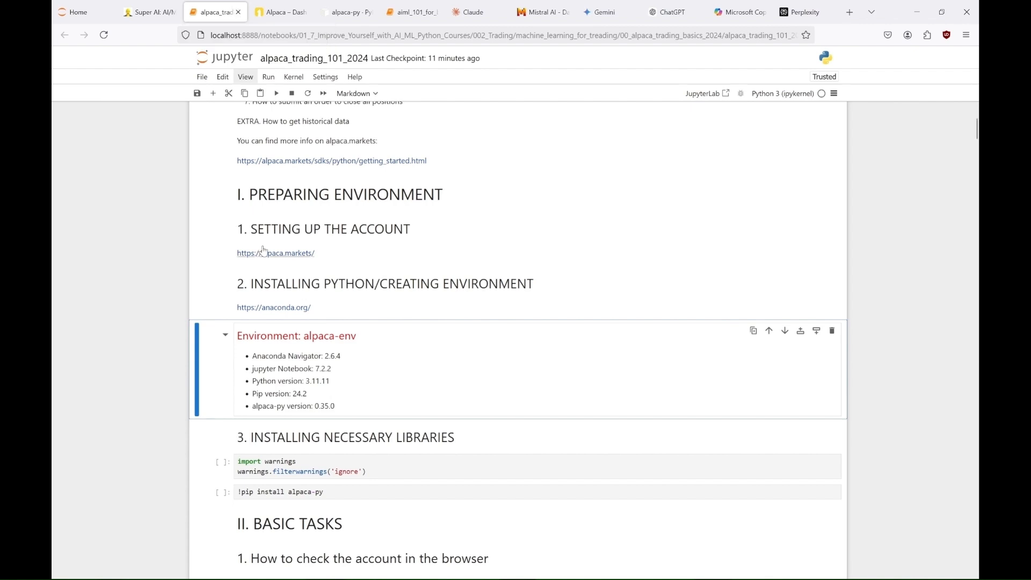
# Run the alpaca-py pip install cell, check the PyPI alpaca-py 0.35.0 page, and close it.
pyautogui.click(77, 12)
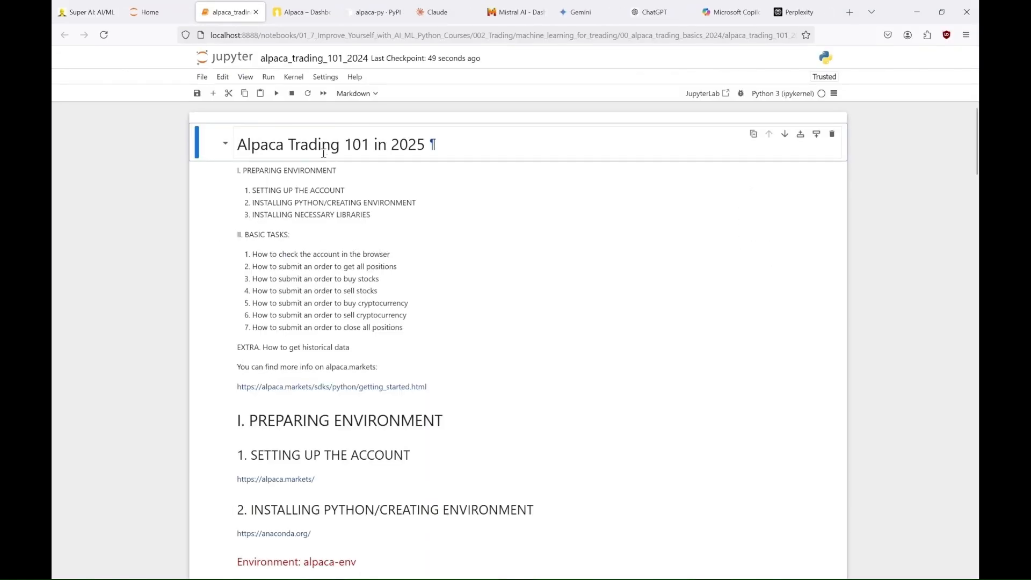
pyautogui.scroll(-3)
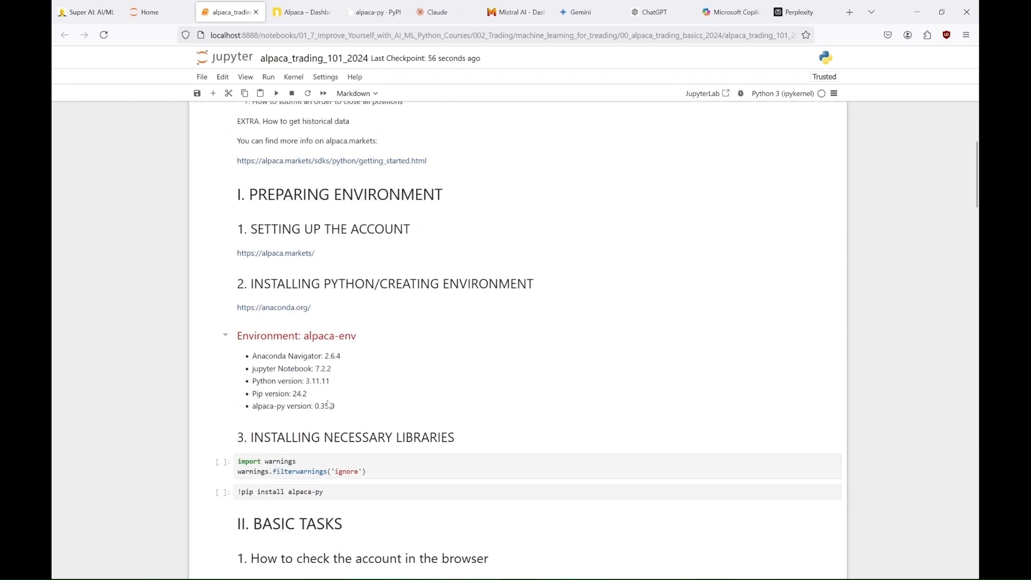
pyautogui.click(372, 12)
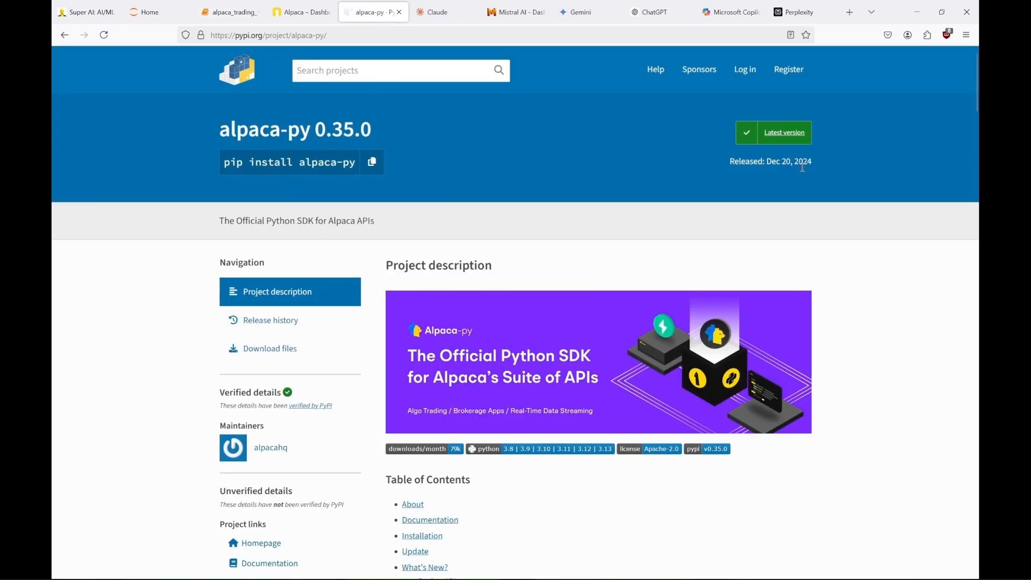
pyautogui.click(225, 12)
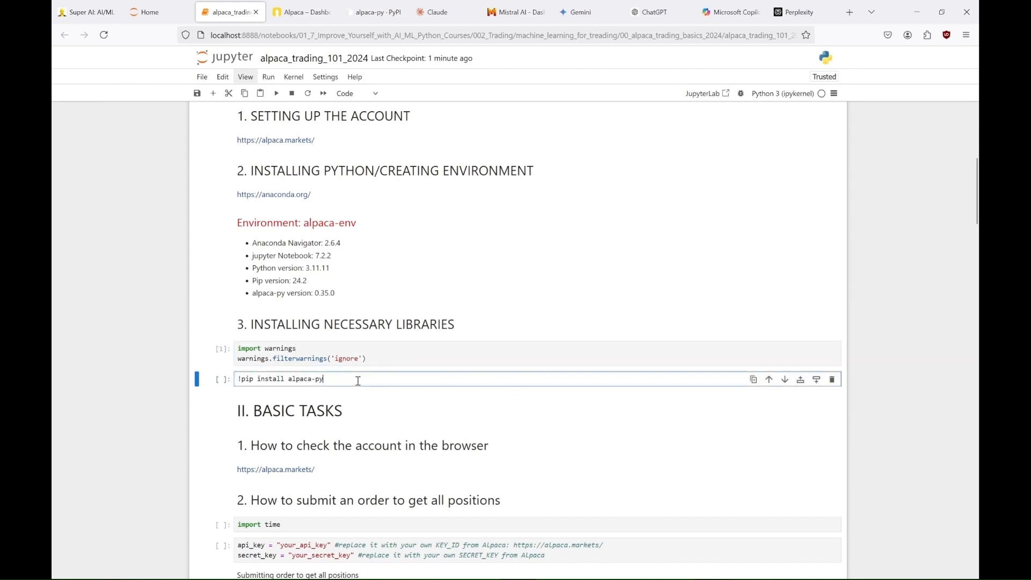
pyautogui.click(368, 12)
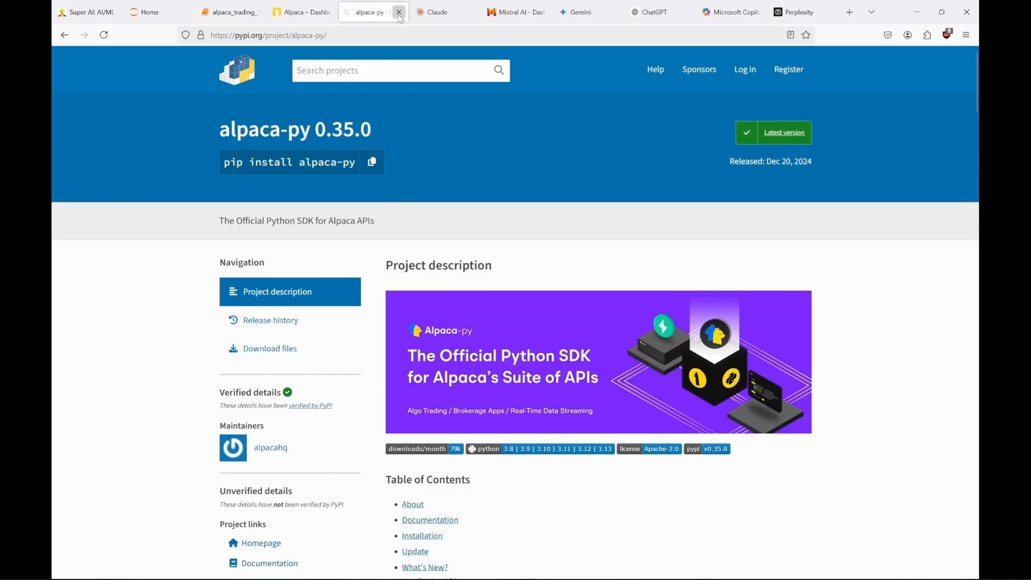
pyautogui.click(398, 12)
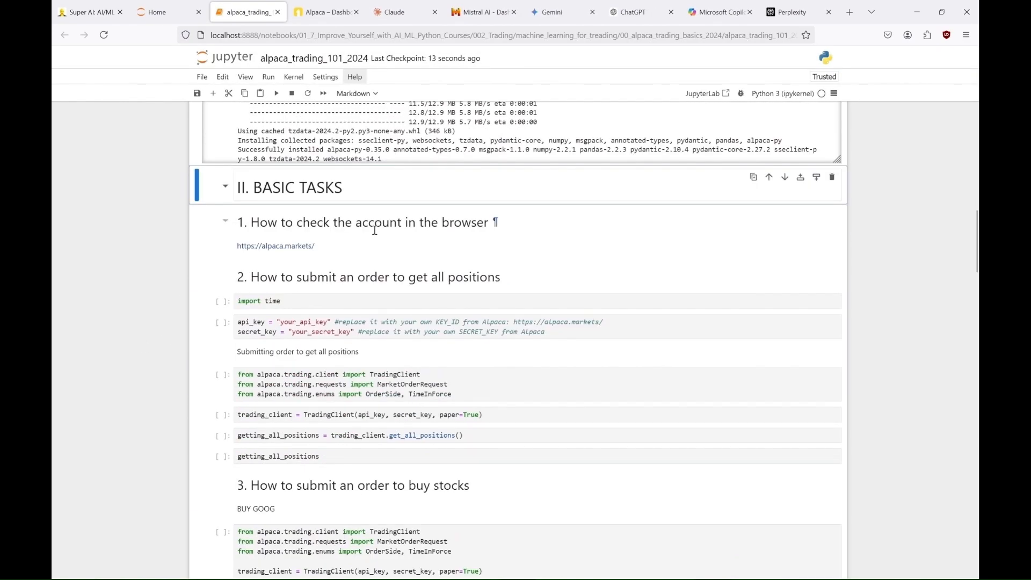
# View the Alpaca paper dashboard and locate the notebook's API key credentials cell.
pyautogui.click(322, 12)
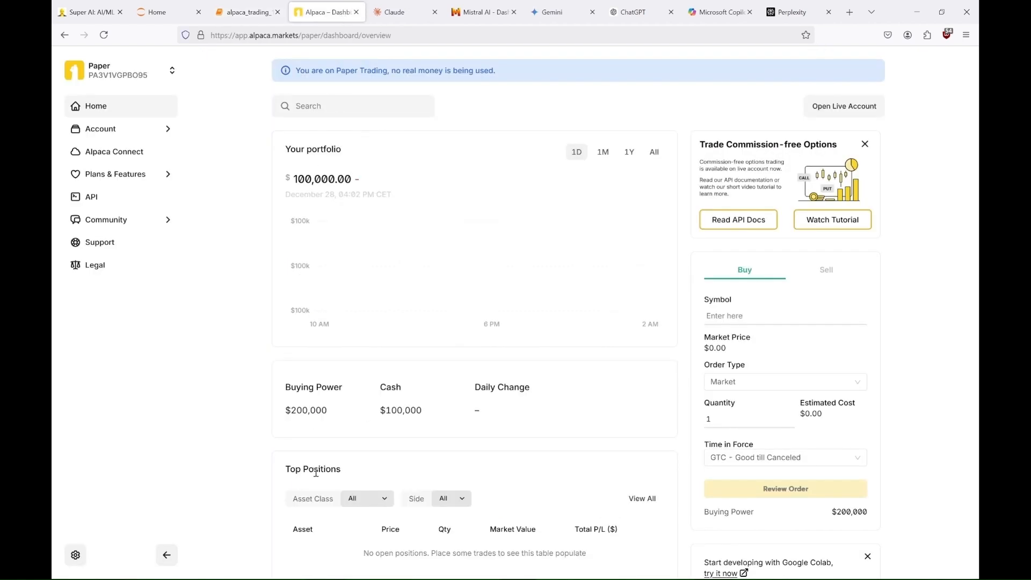
pyautogui.scroll(-3)
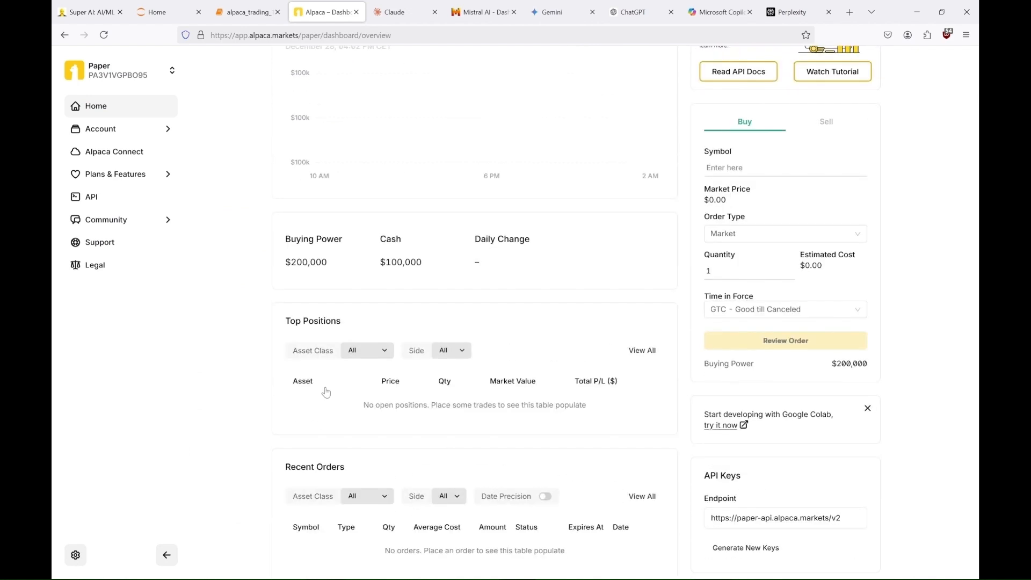
pyautogui.moveTo(331, 101)
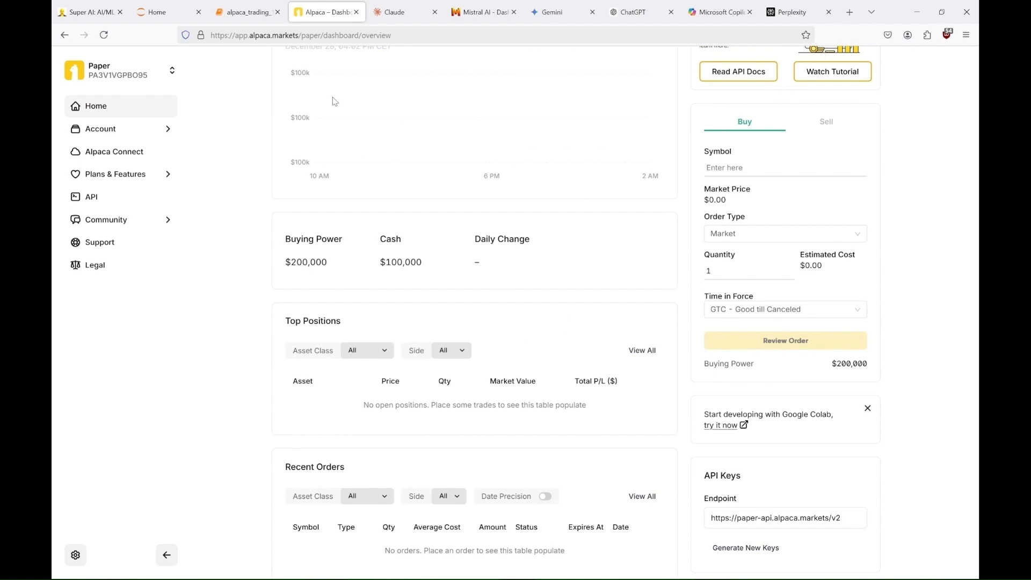
pyautogui.click(246, 12)
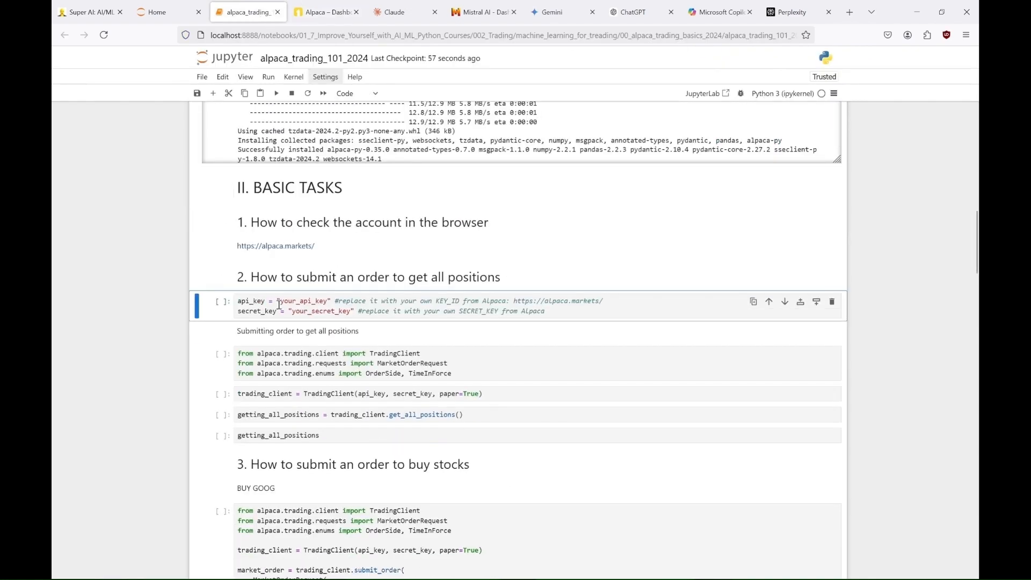
pyautogui.click(327, 12)
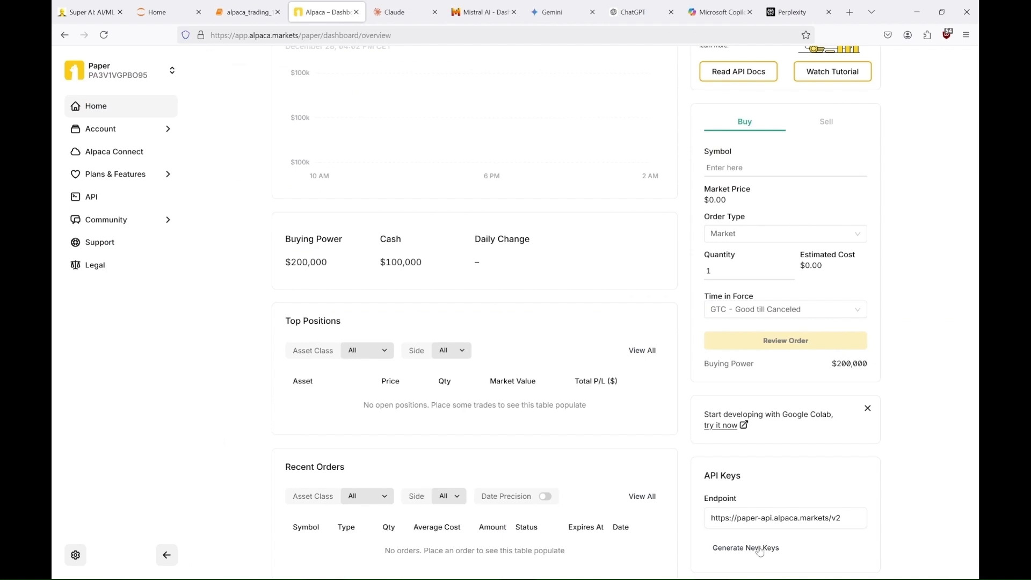
# Generate new API keys on the dashboard and paste the key and secret into the credentials cell.
pyautogui.click(247, 12)
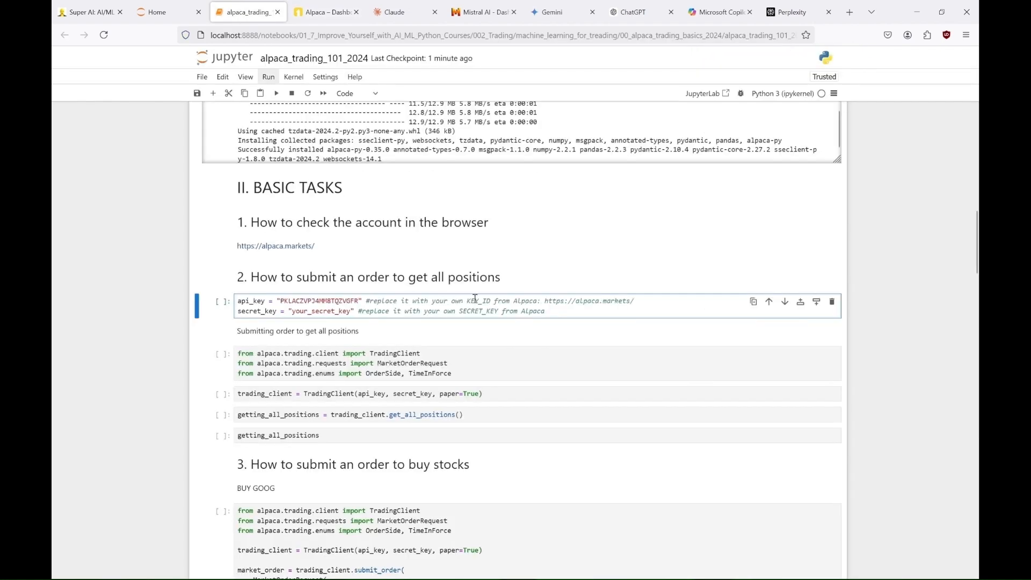
pyautogui.click(327, 11)
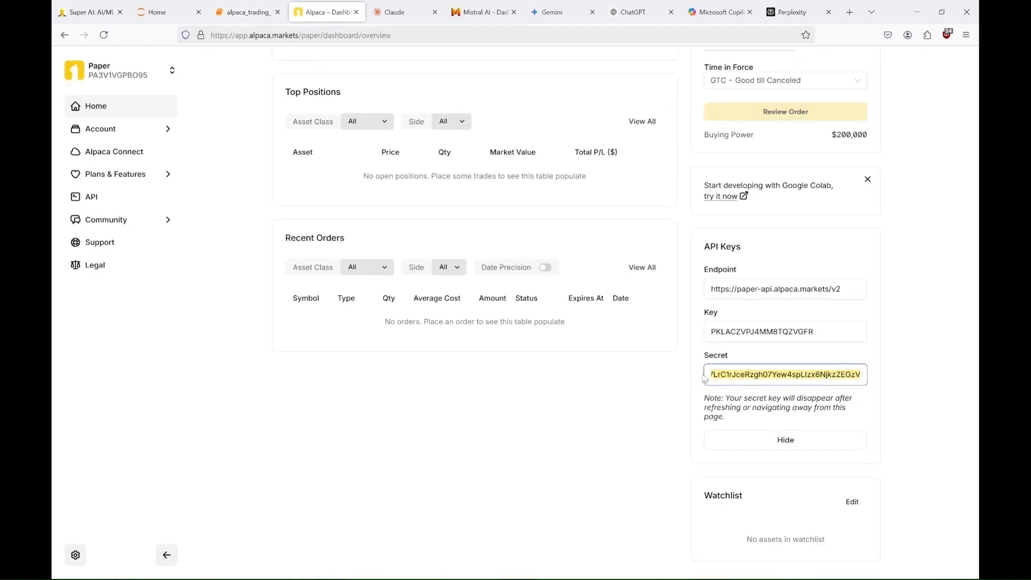
pyautogui.click(247, 12)
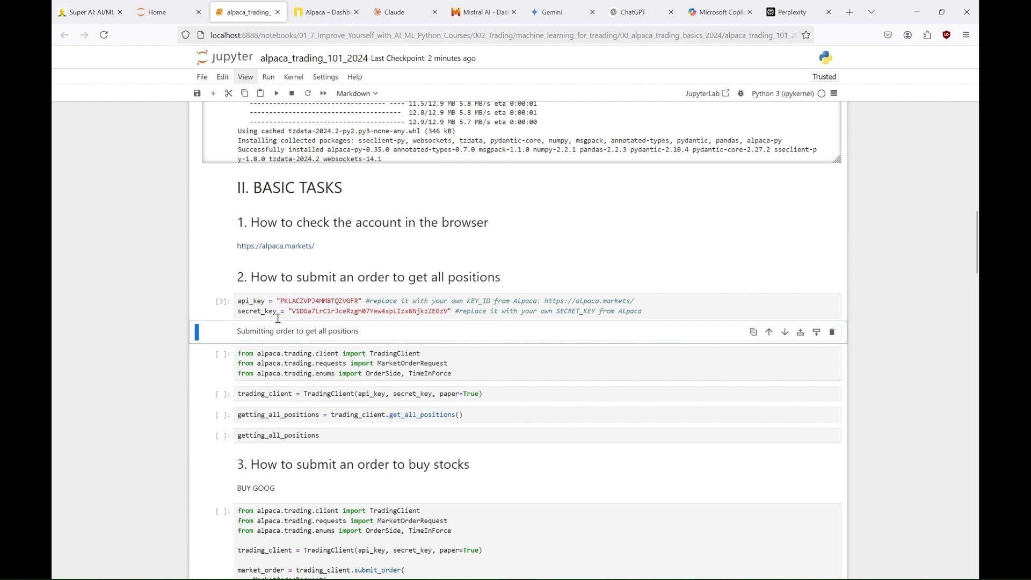
pyautogui.click(323, 12)
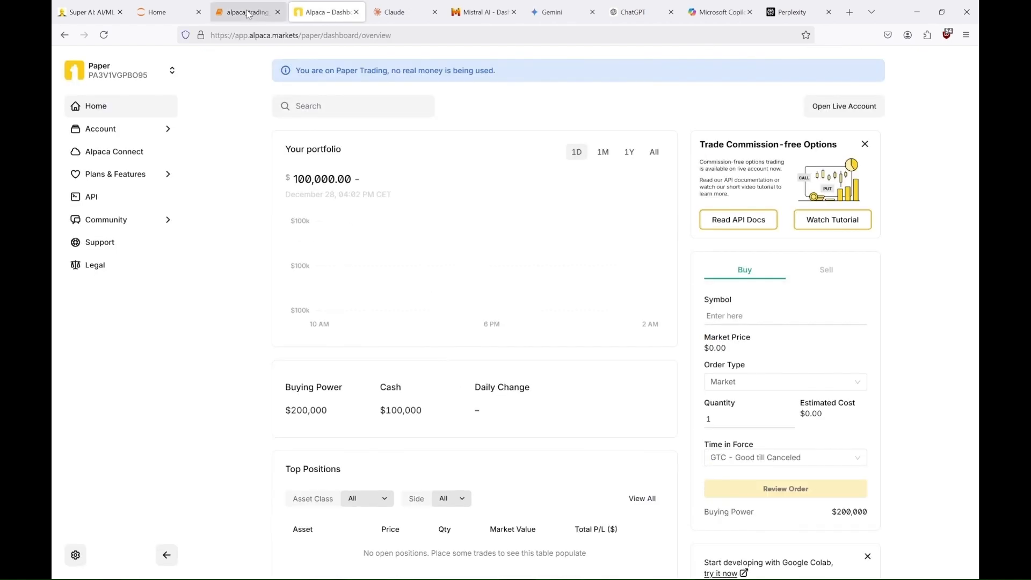
# Run the trading client import cell to connect to the paper account.
pyautogui.click(247, 12)
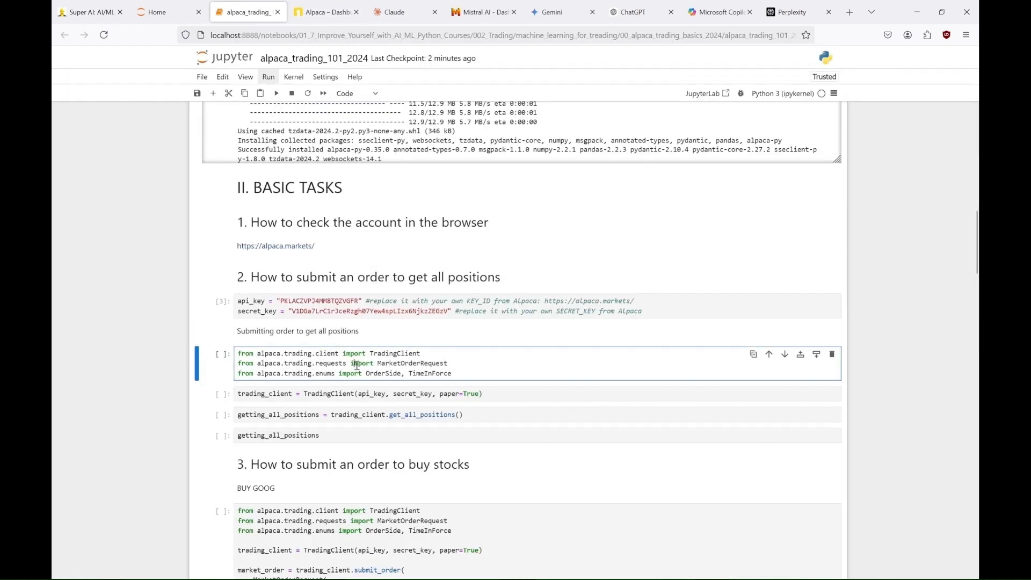
pyautogui.press('shift+enter')
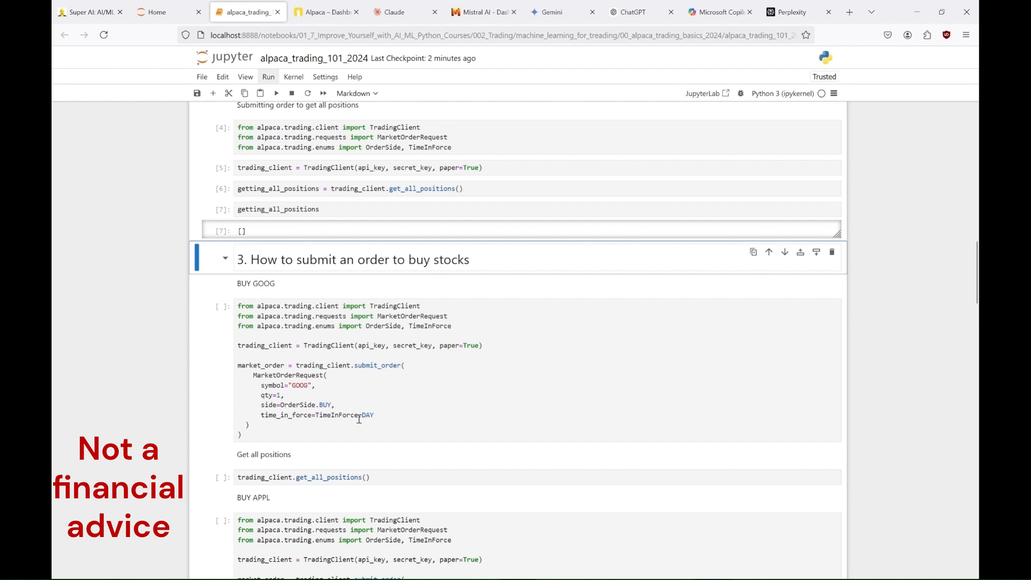
# Submit the market buy for one GOOG share and check the order on the Alpaca dashboard.
pyautogui.click(327, 12)
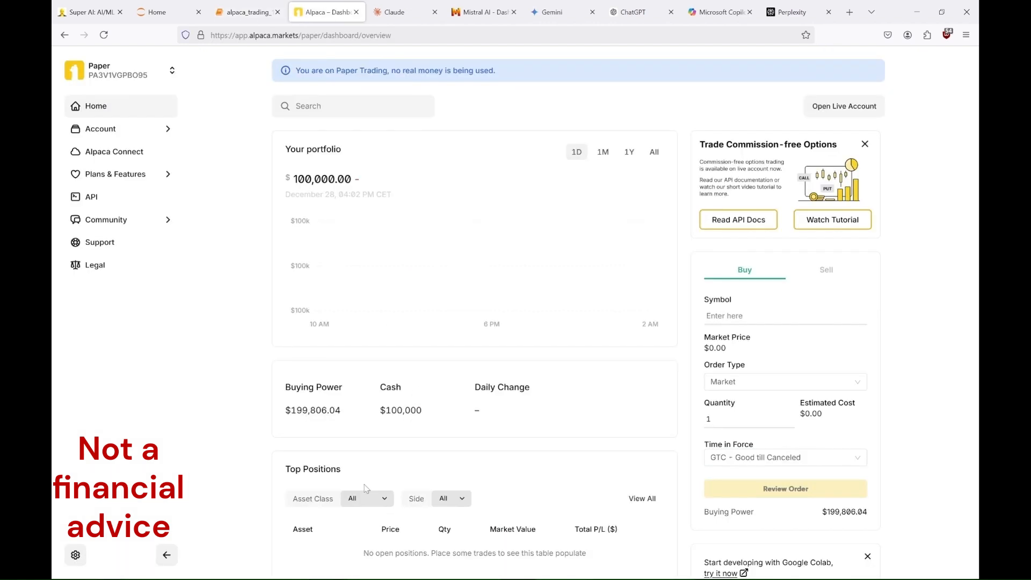
pyautogui.scroll(-3)
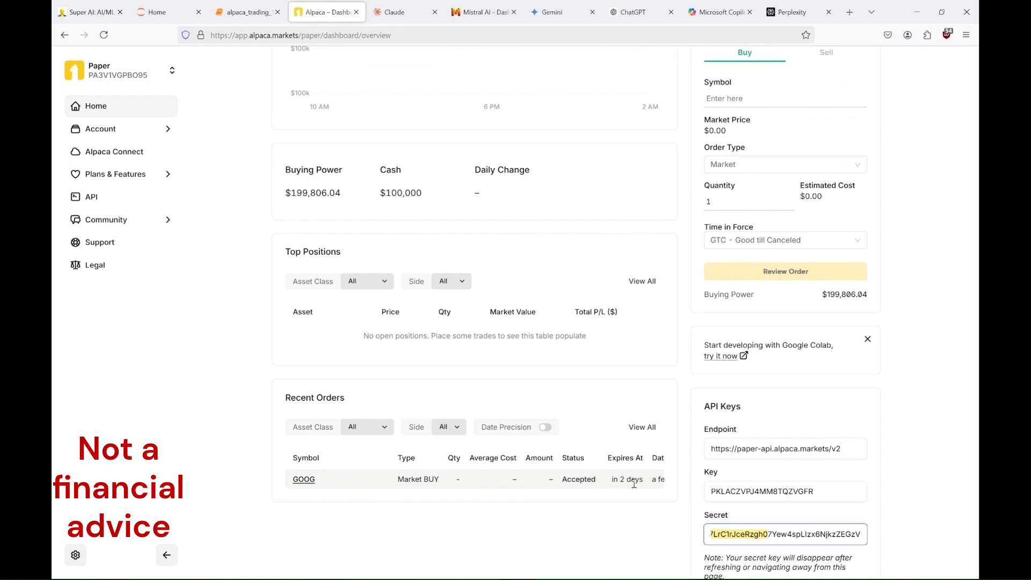
pyautogui.click(246, 12)
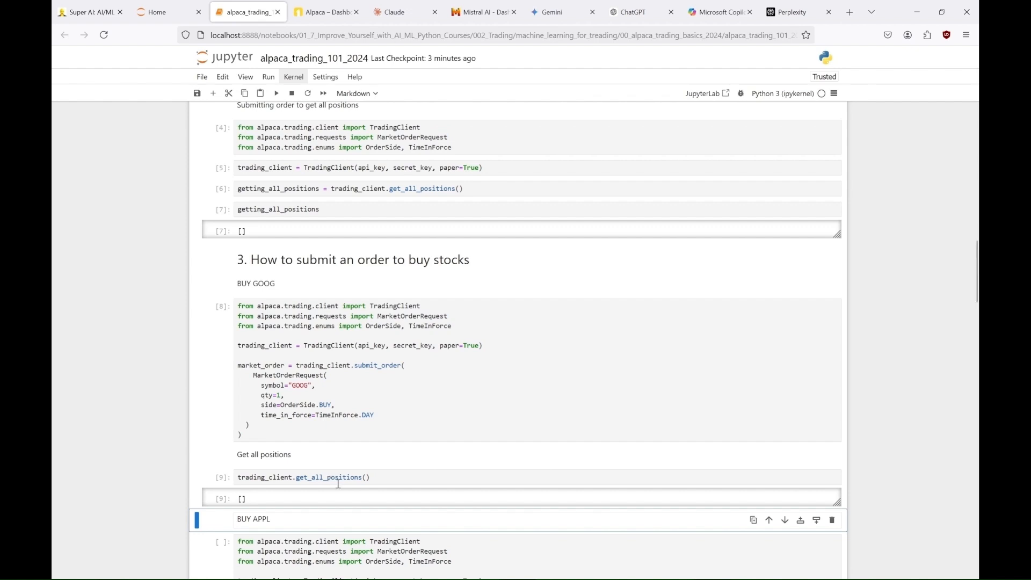
# Submit the market buy for one AAPL share and verify it on the dashboard.
pyautogui.scroll(-3)
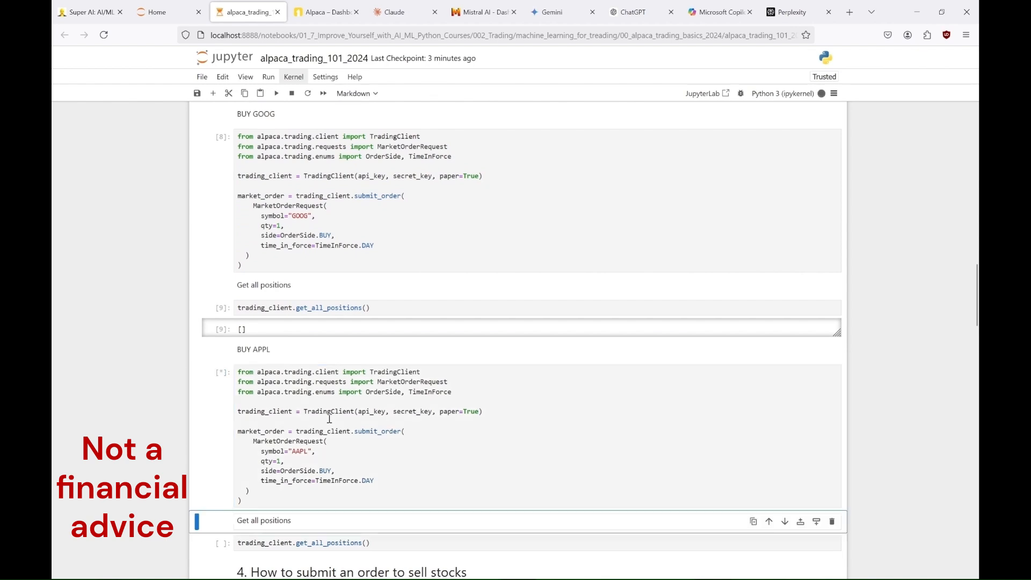
pyautogui.click(322, 11)
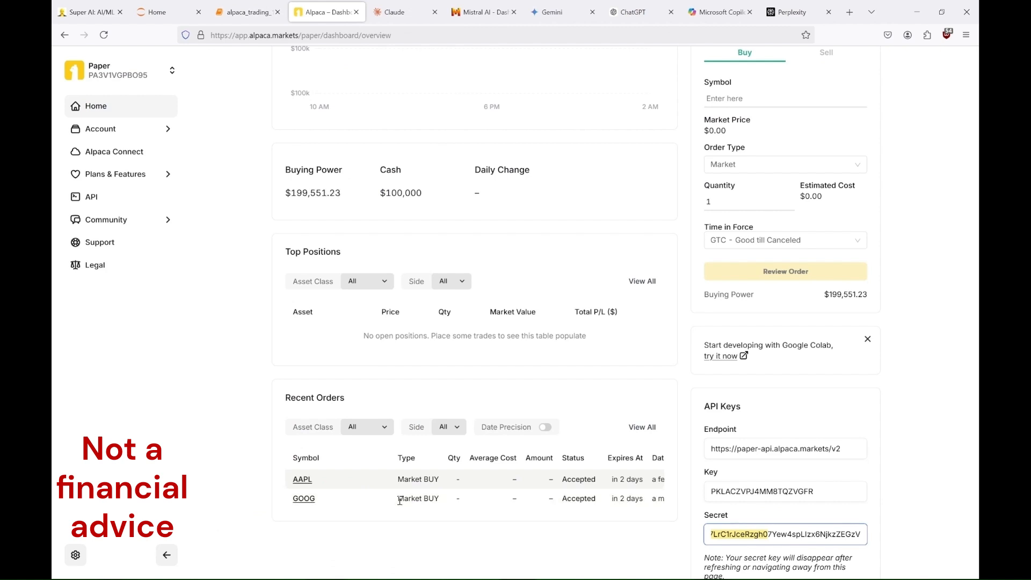
pyautogui.click(246, 12)
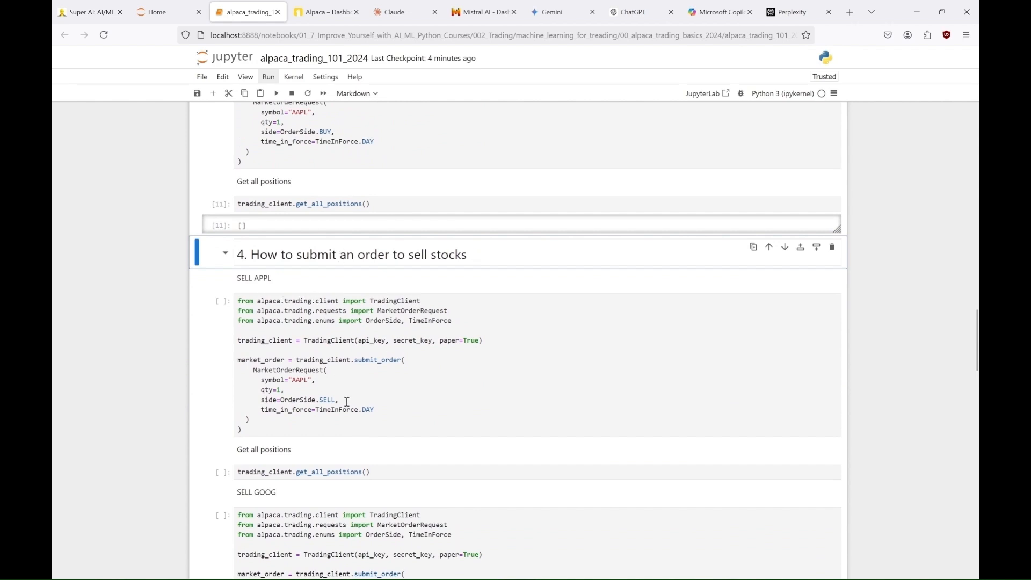
# Run the SELL AAPL and SELL GOOG cells, which error out, and check recent orders.
pyautogui.click(383, 389)
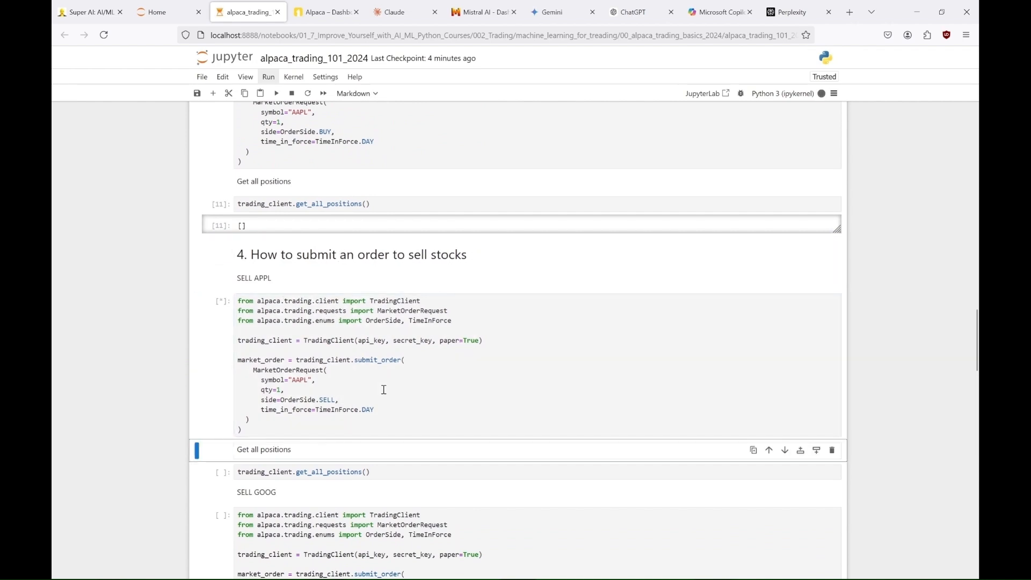
pyautogui.click(276, 93)
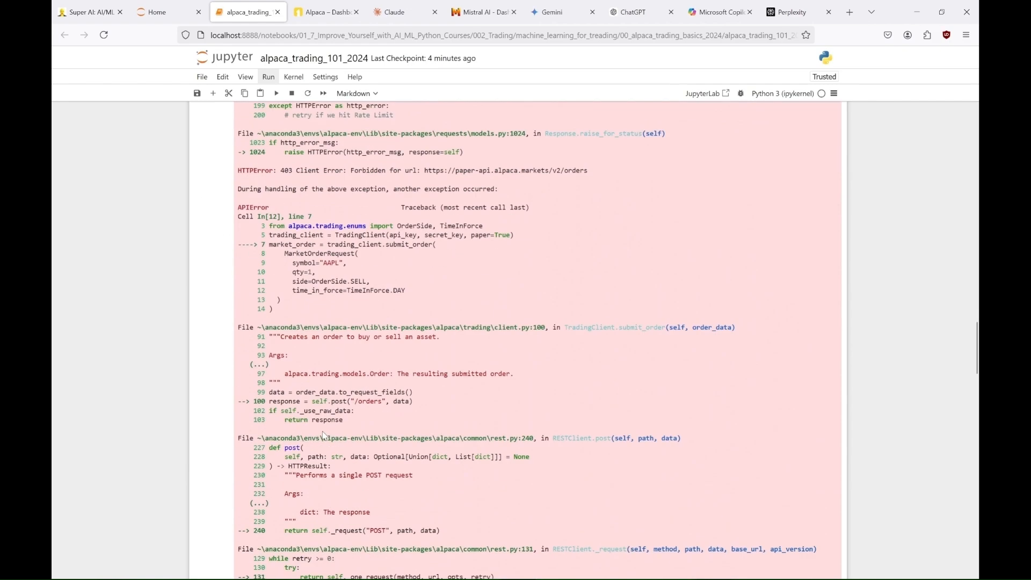
pyautogui.click(323, 12)
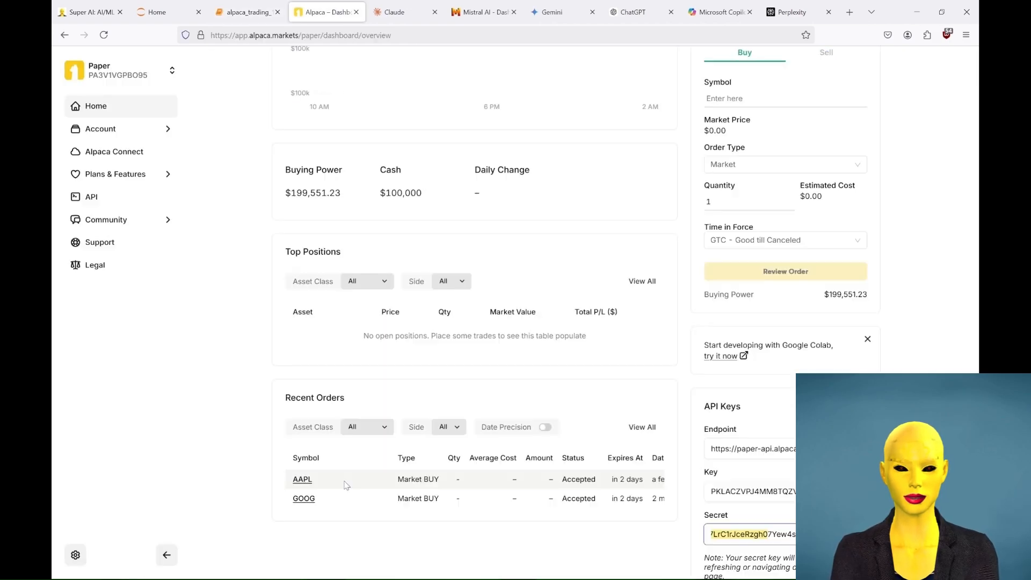
pyautogui.click(247, 12)
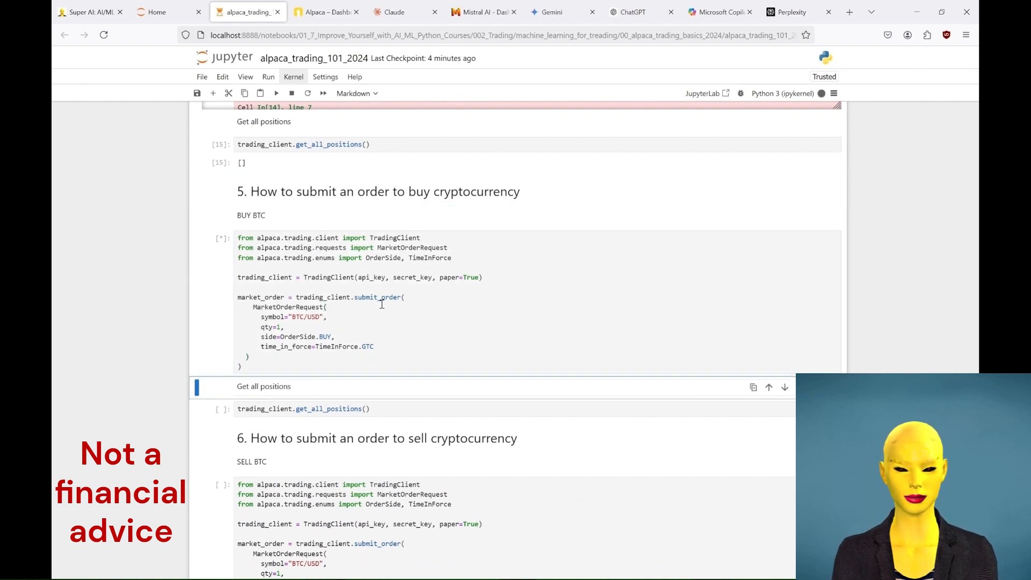
# Buy 1 BTC/USD, list positions showing the BTCUSD holding, then attempt to sell 1 BTC.
pyautogui.click(275, 93)
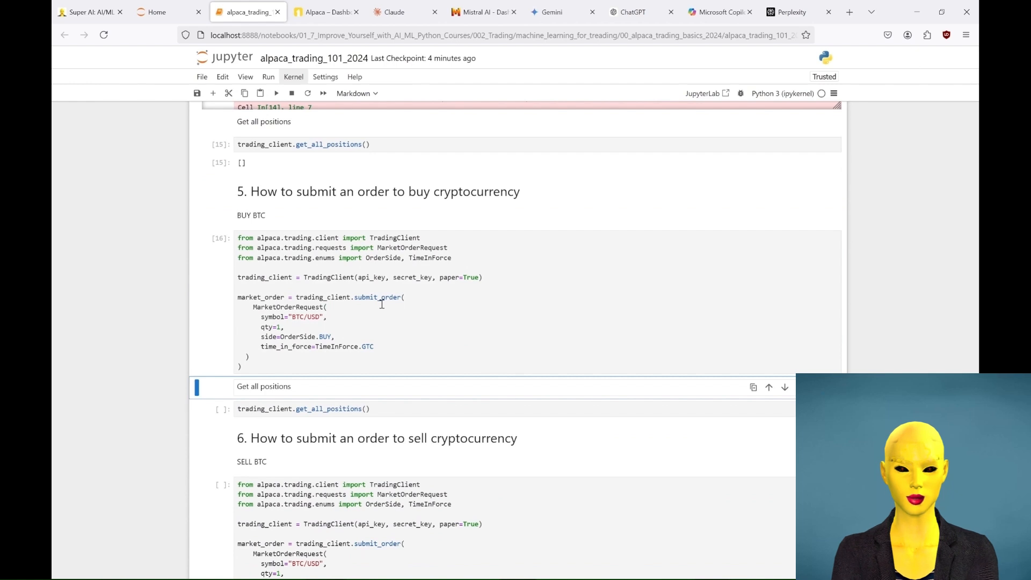
pyautogui.moveTo(366, 270)
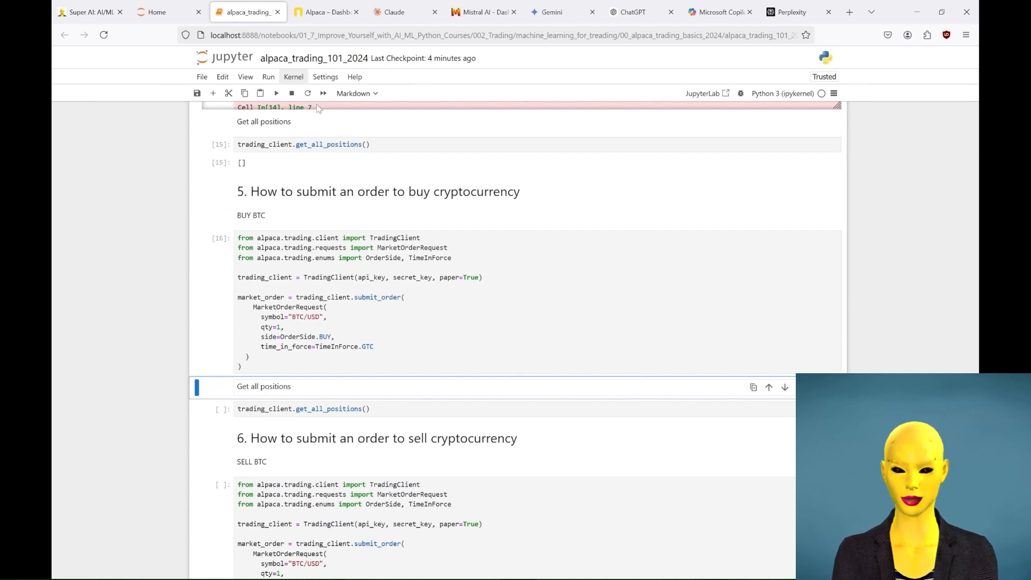
pyautogui.click(327, 12)
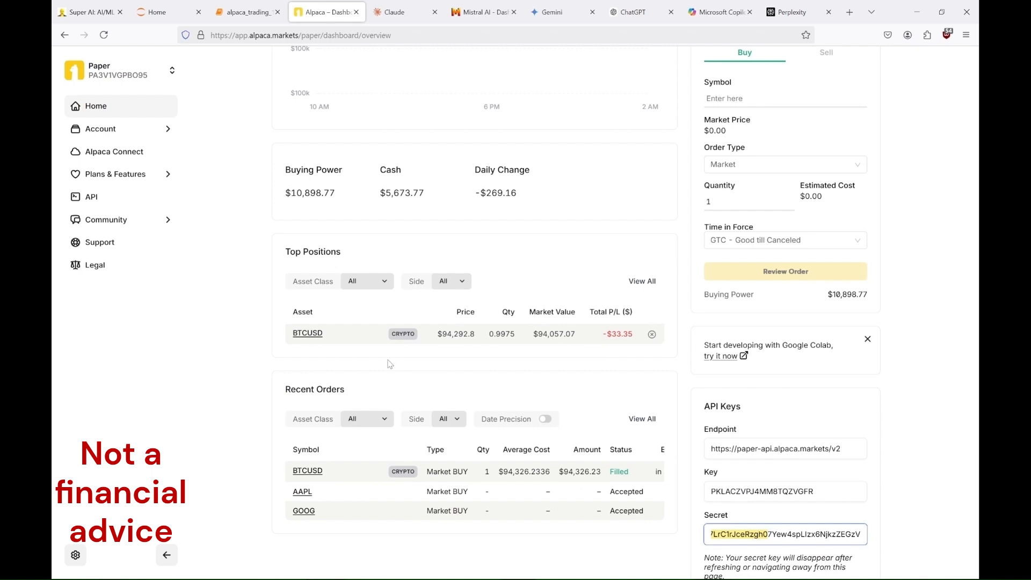
pyautogui.moveTo(541, 328)
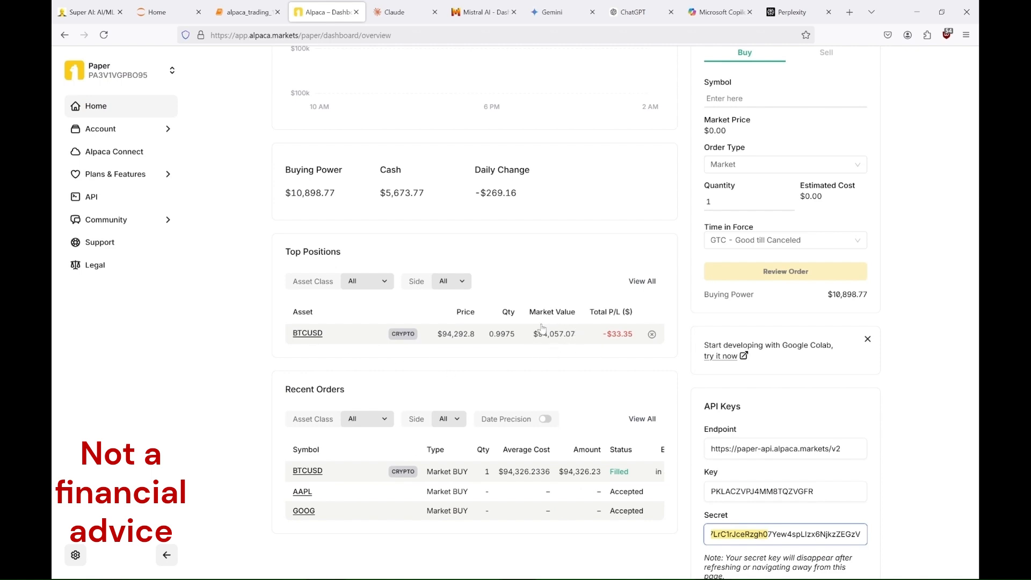
pyautogui.click(247, 12)
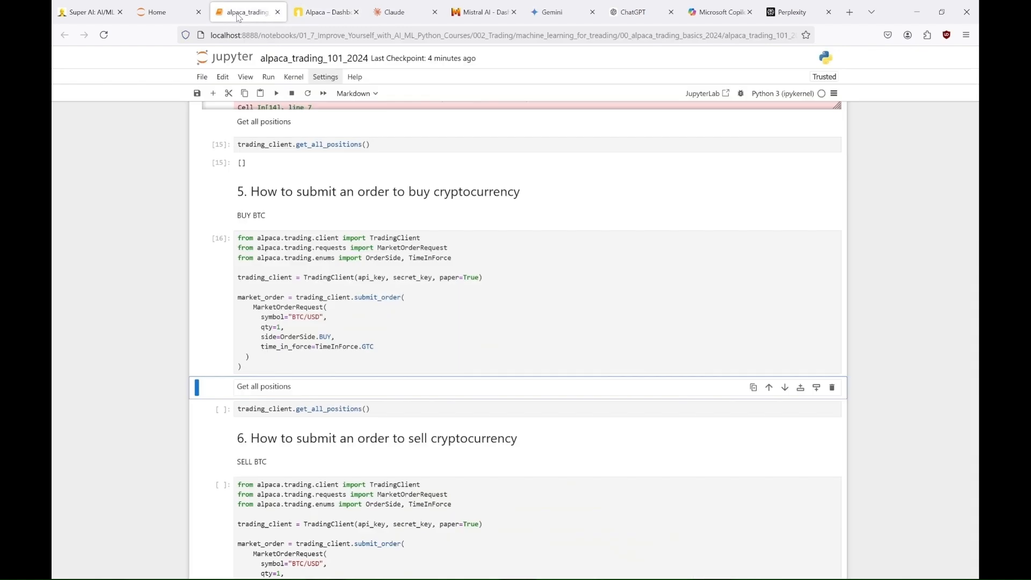
pyautogui.click(275, 93)
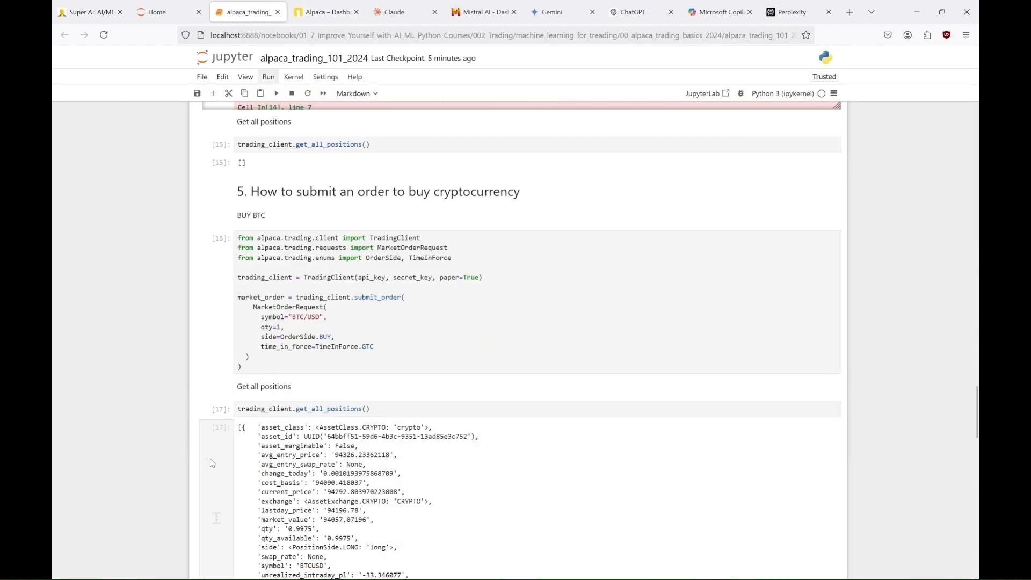
pyautogui.scroll(-3)
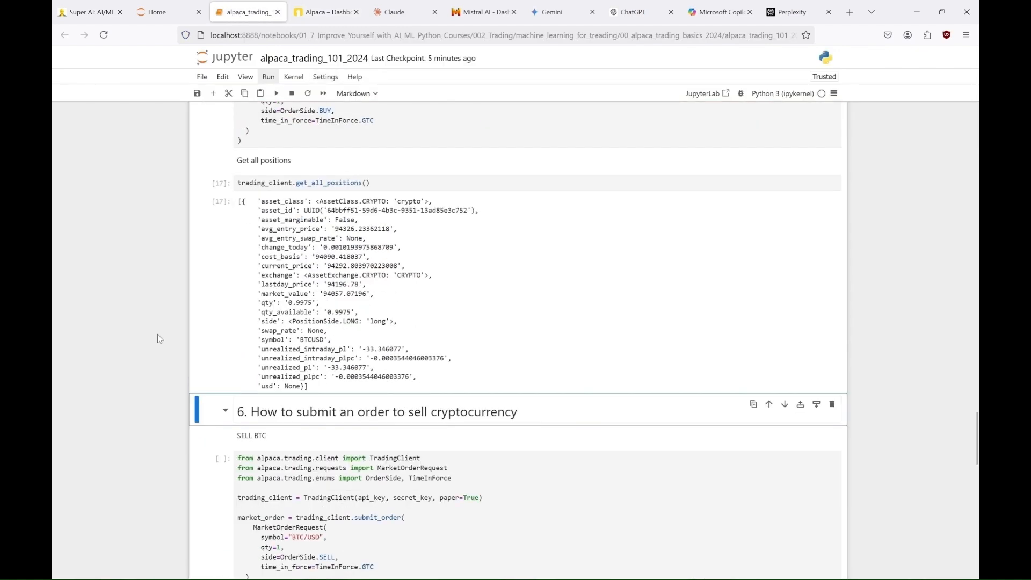
pyautogui.click(276, 93)
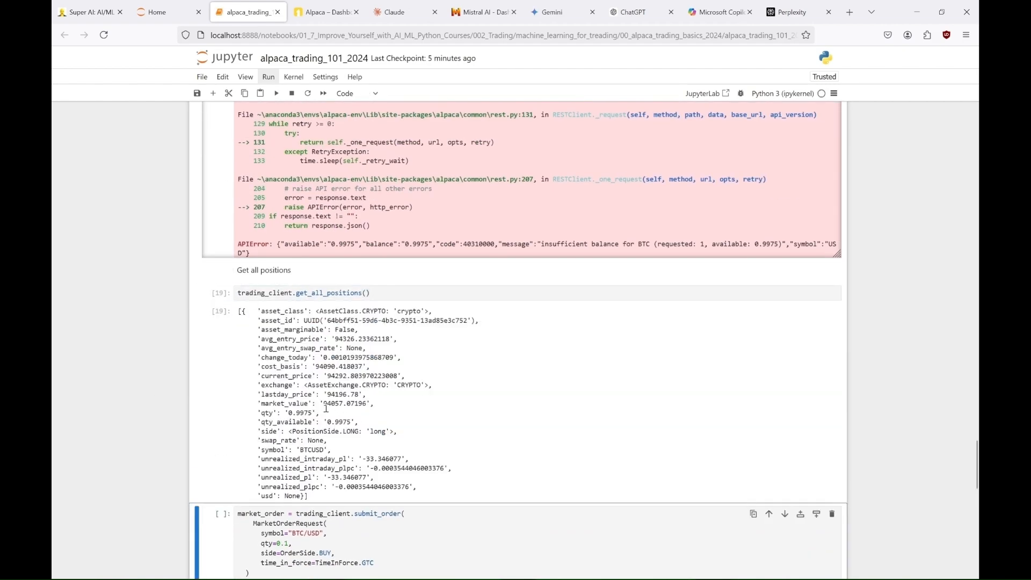
# Sell 0.1 BTC leaving 0.8975 BTCUSD, confirm the fill on the dashboard, then close all positions.
pyautogui.click(323, 12)
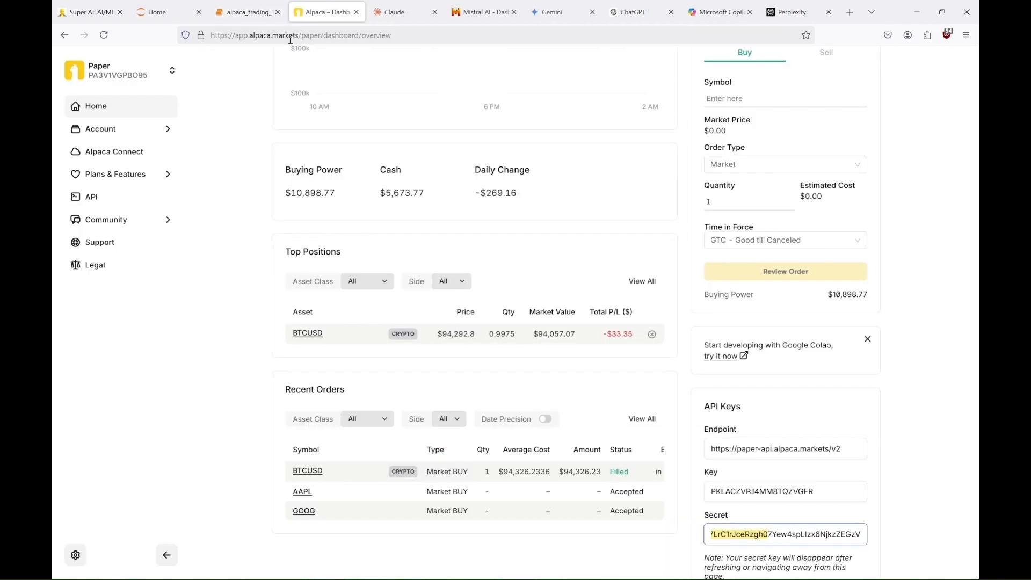
pyautogui.click(246, 11)
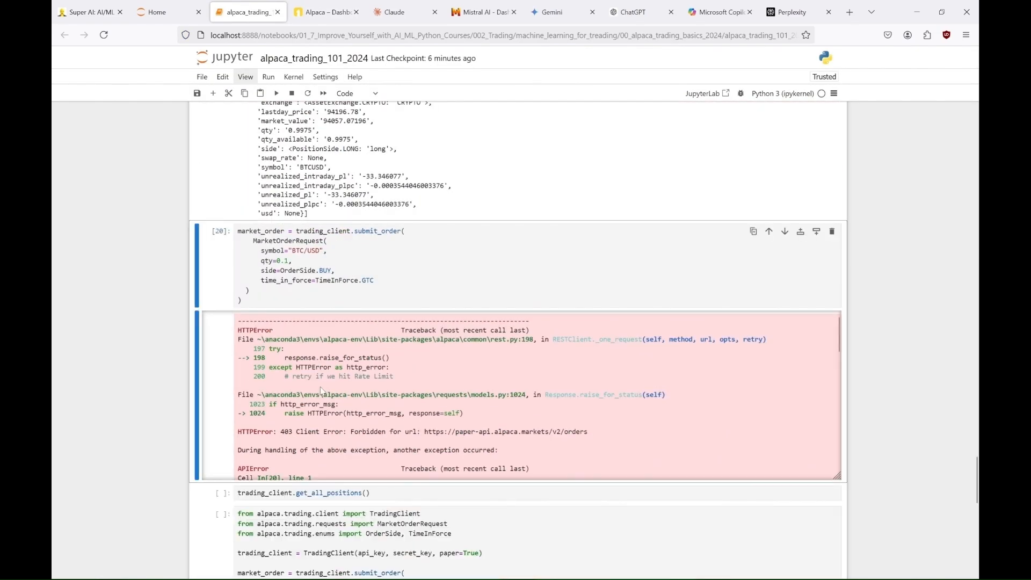
pyautogui.click(327, 11)
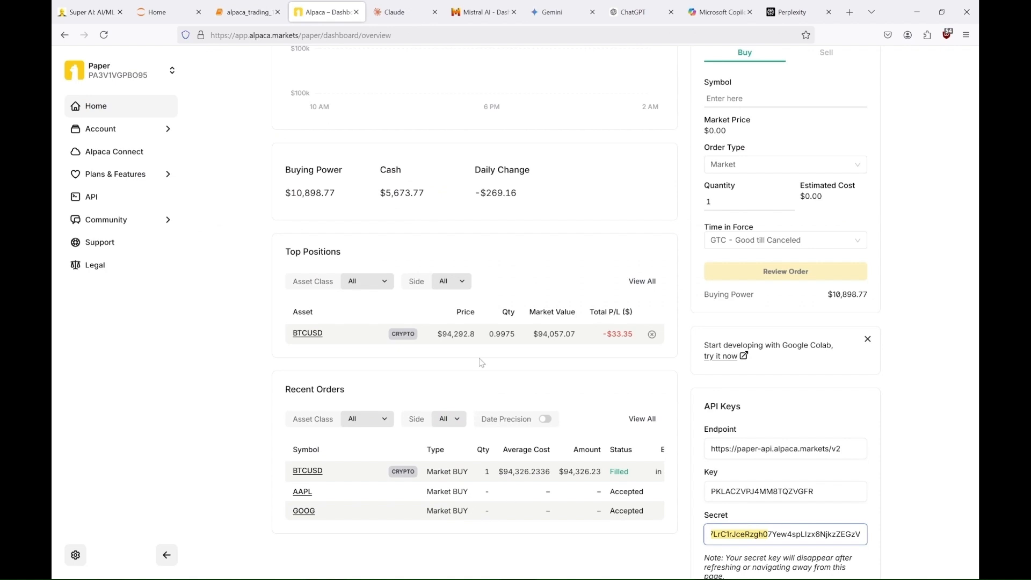
pyautogui.click(247, 12)
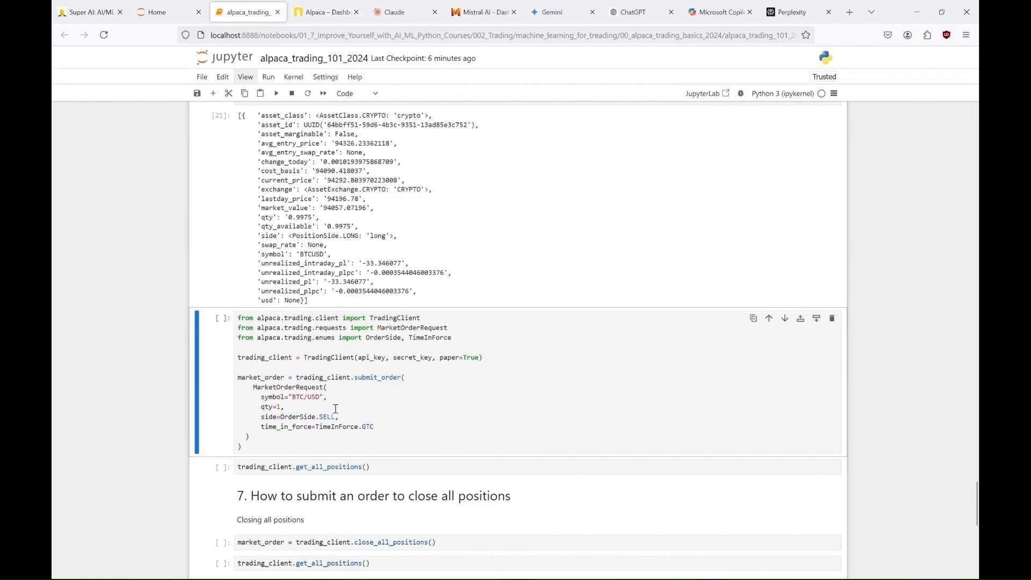
pyautogui.click(327, 12)
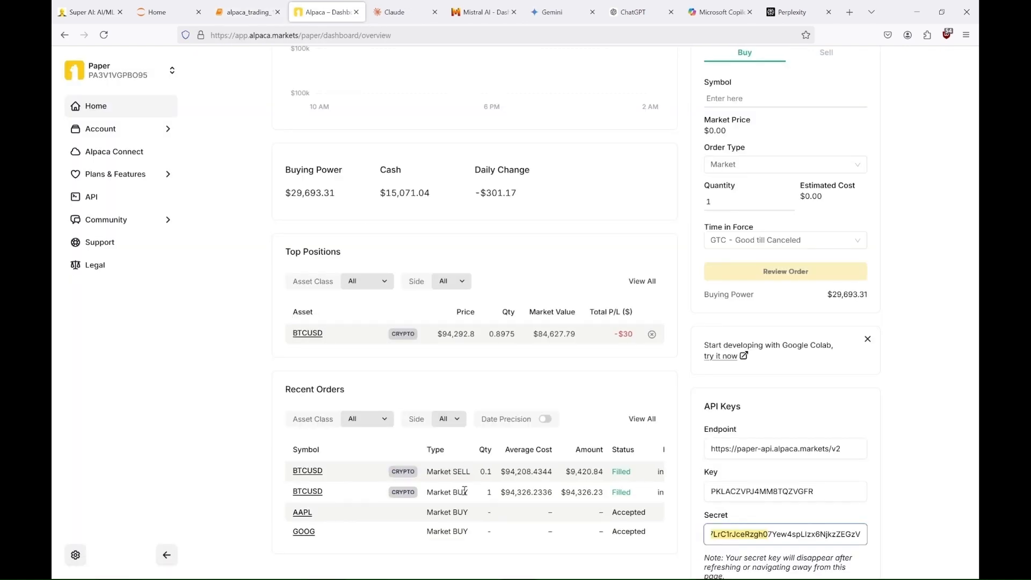
pyautogui.click(247, 12)
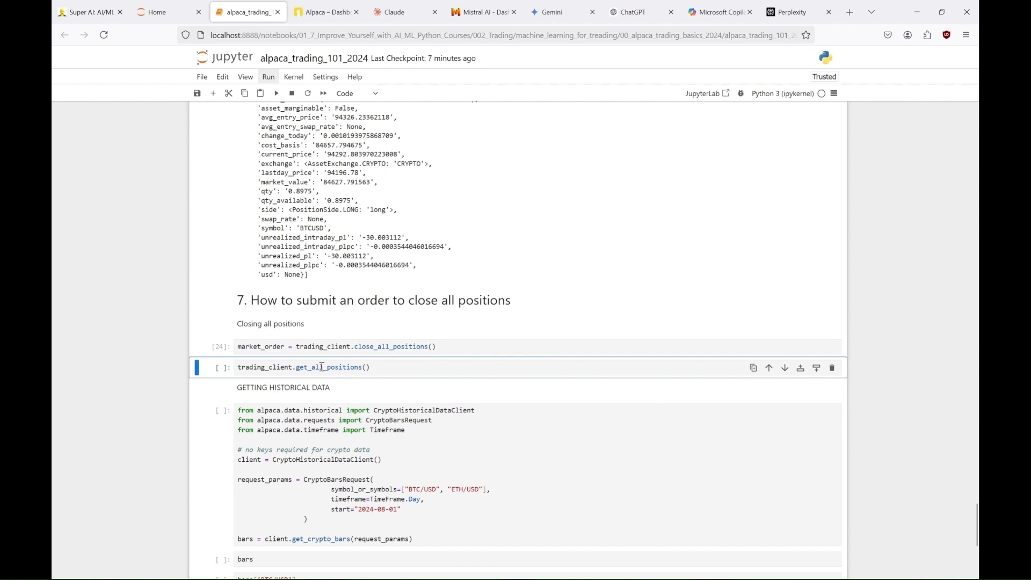
# Check the account in Alpaca, review the notebook's historical data heading, and return to the dashboard.
pyautogui.click(322, 12)
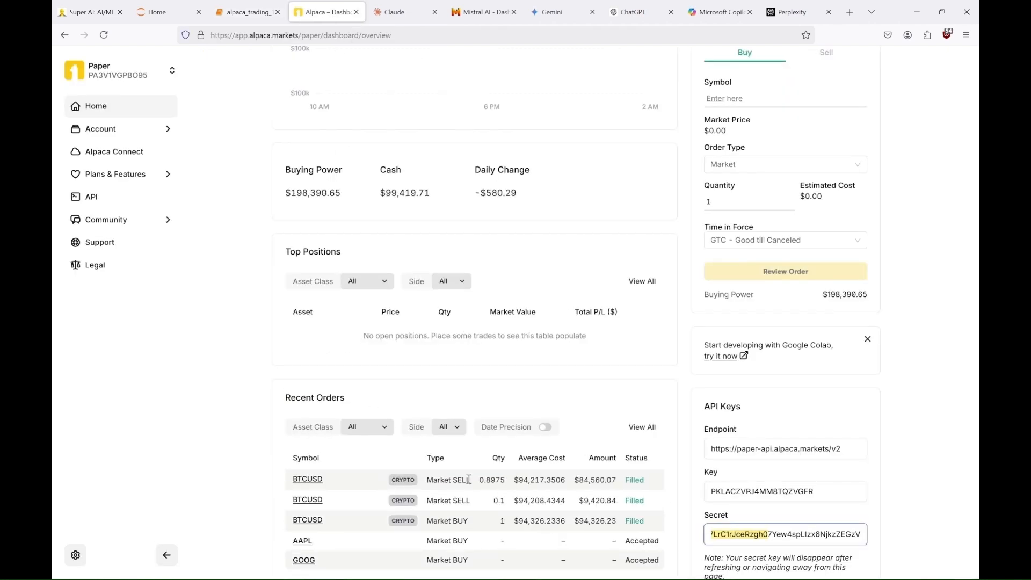
pyautogui.click(246, 12)
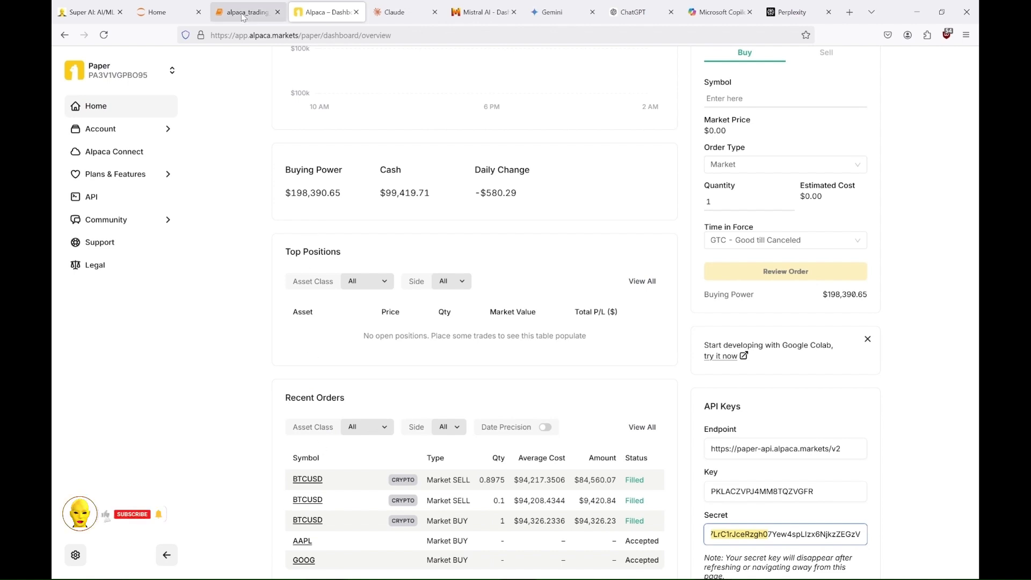
pyautogui.click(246, 12)
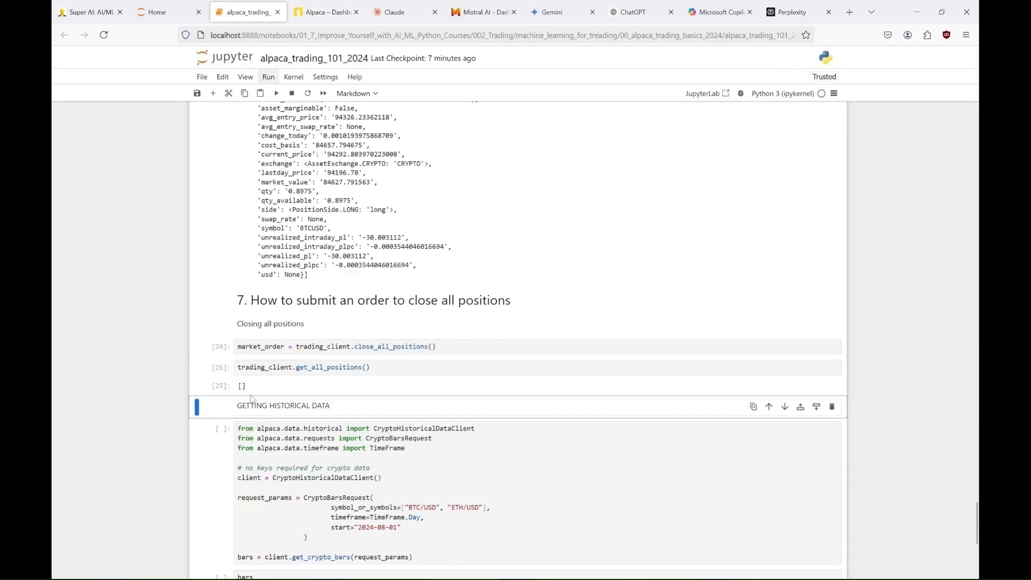
pyautogui.scroll(-3)
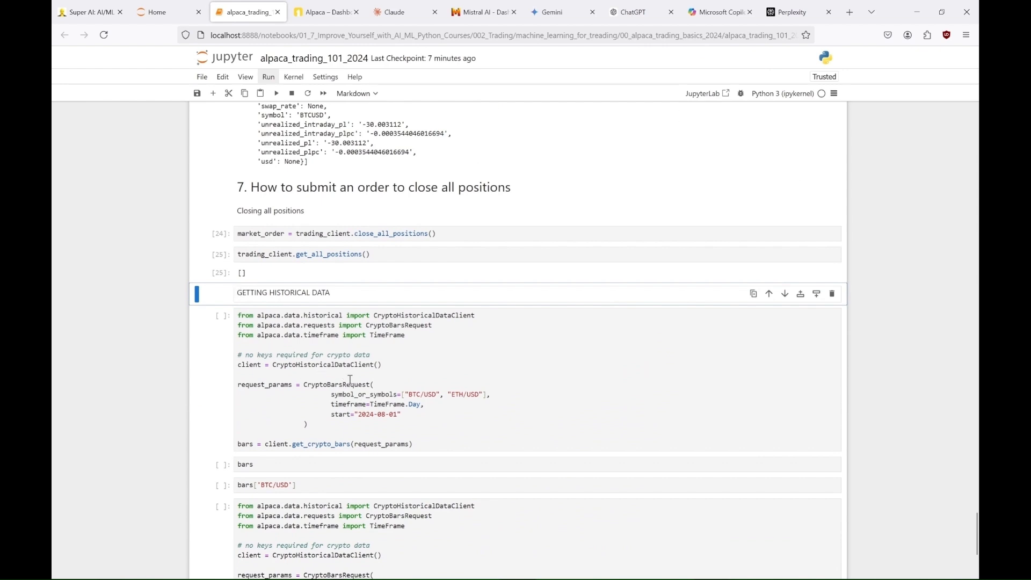
pyautogui.click(327, 12)
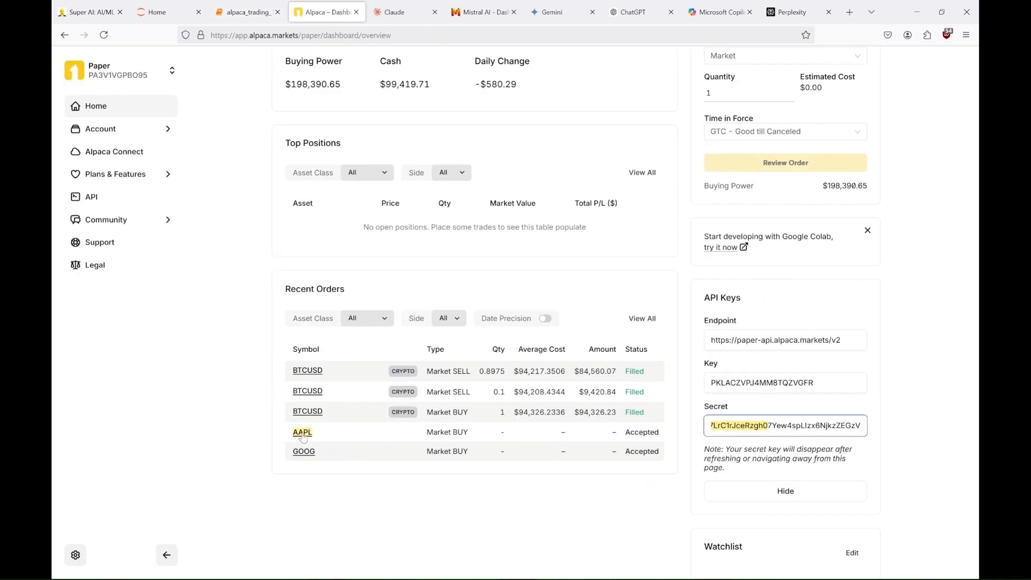
# Select both open AAPL and GOOG buy orders on the Orders page and cancel them.
pyautogui.click(302, 432)
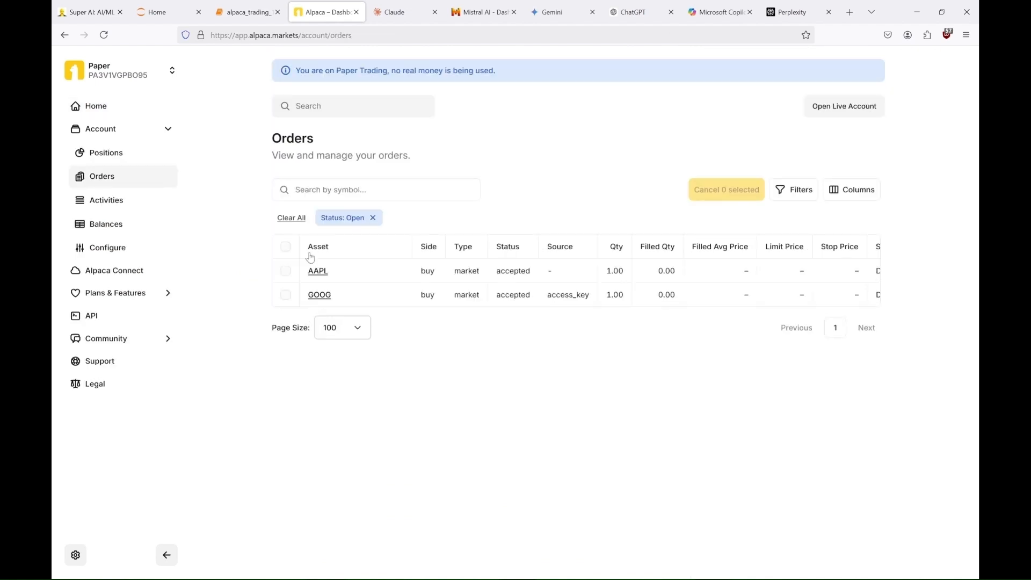
pyautogui.click(285, 246)
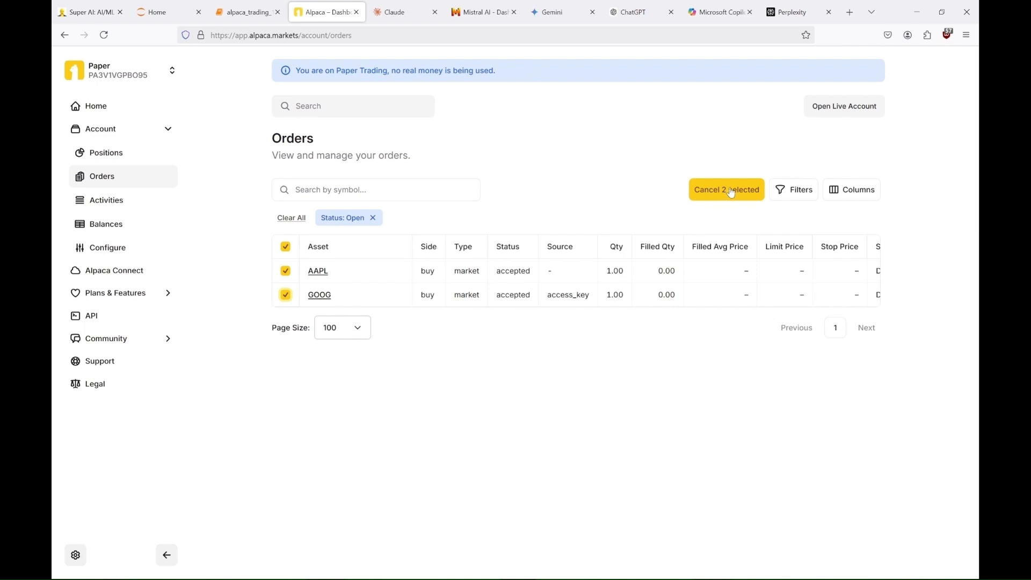
pyautogui.click(726, 190)
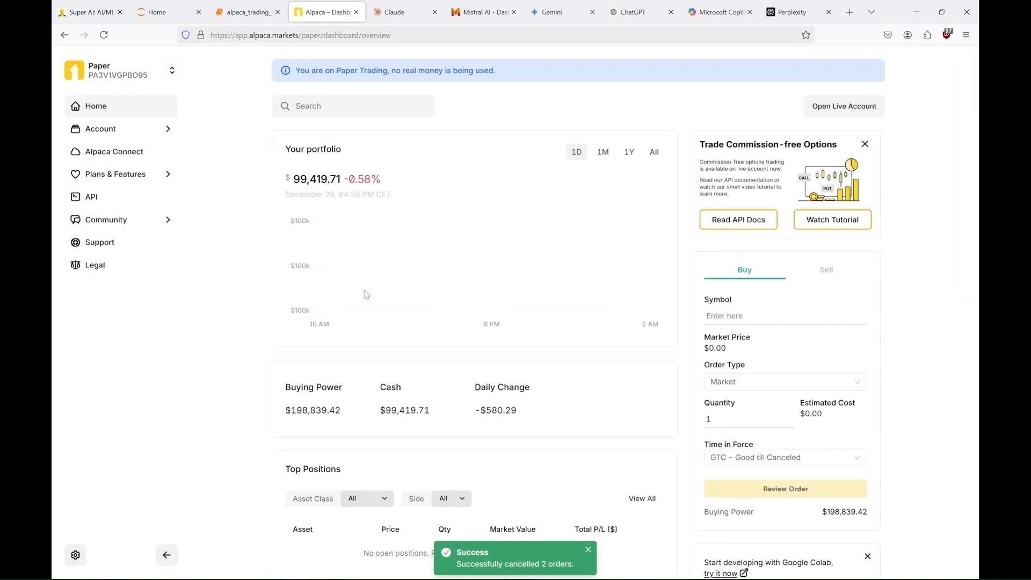
pyautogui.scroll(-3)
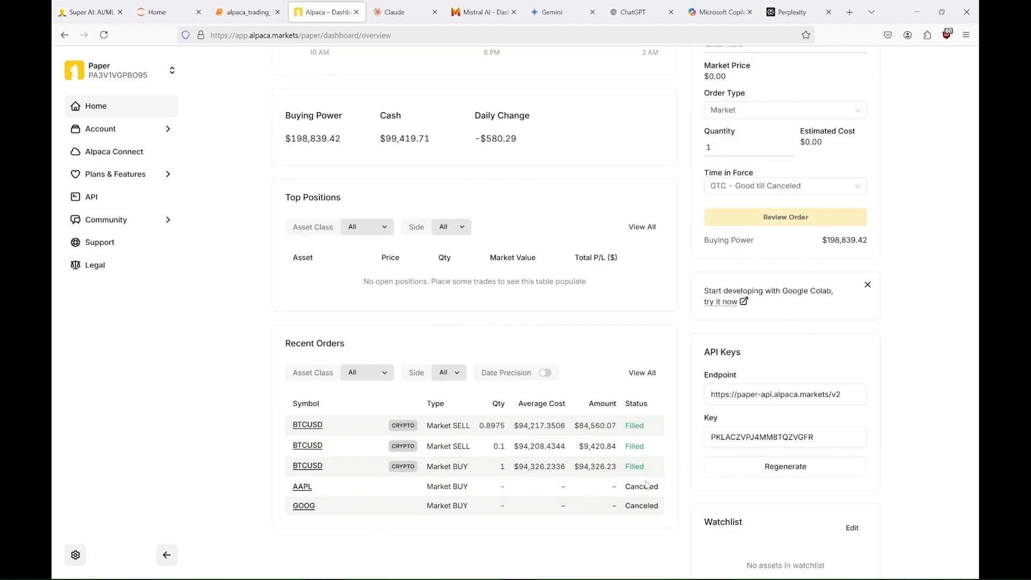
pyautogui.scroll(3)
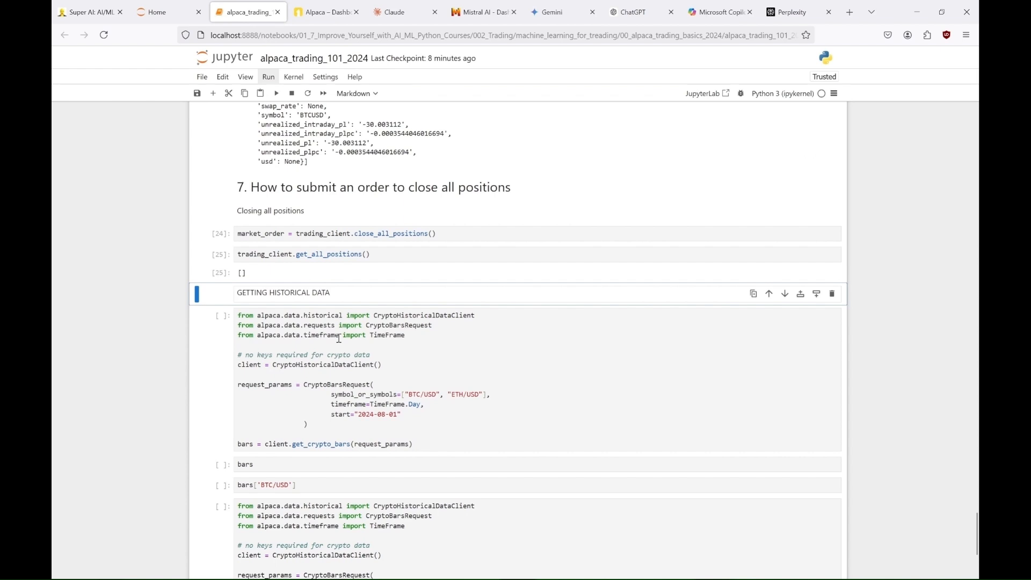
pyautogui.moveTo(340, 355)
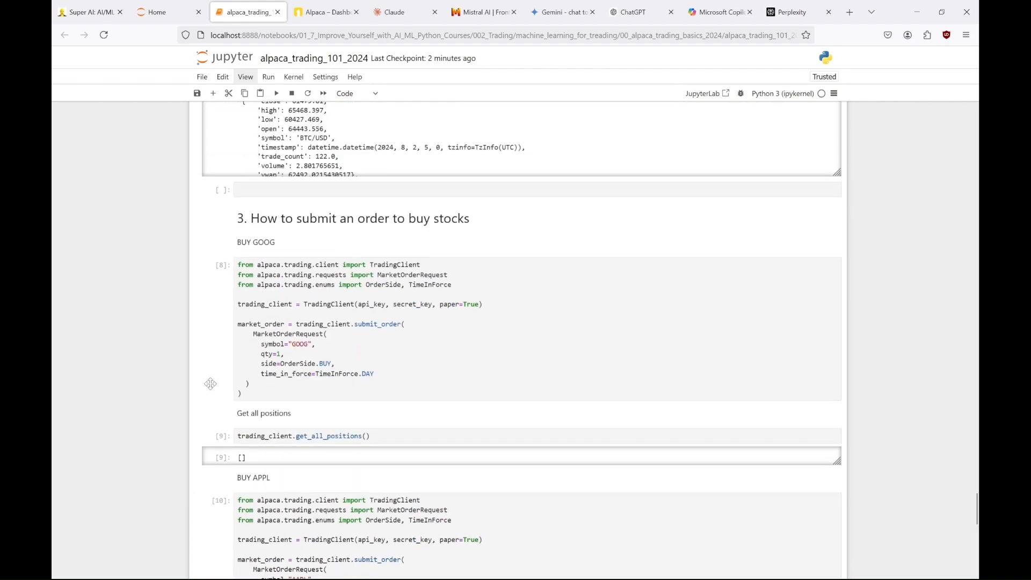
# Check Top Positions and Recent Orders after the AAPL and GOOG one-share buys fill.
pyautogui.click(327, 12)
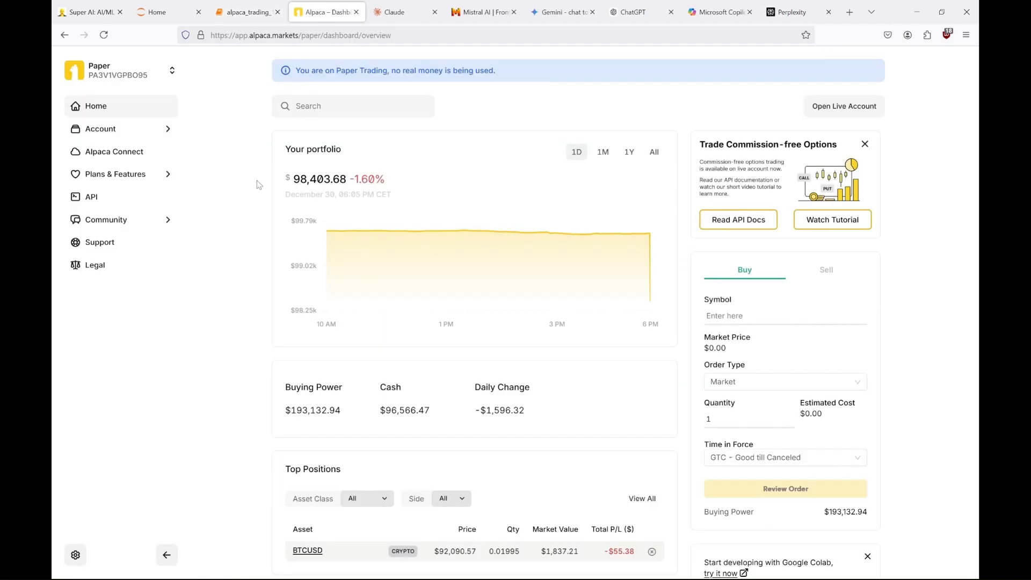
pyautogui.scroll(-3)
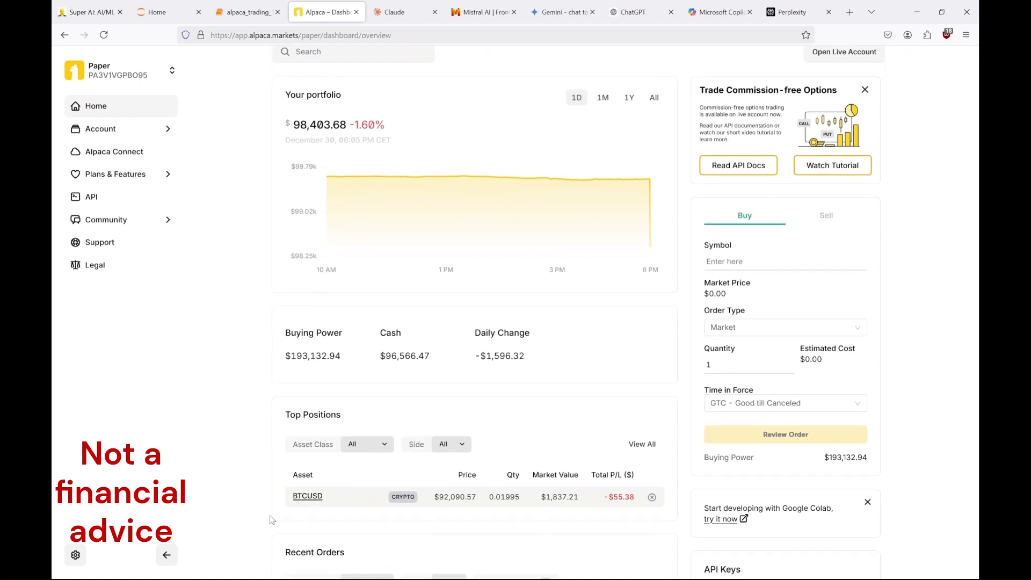
pyautogui.click(246, 12)
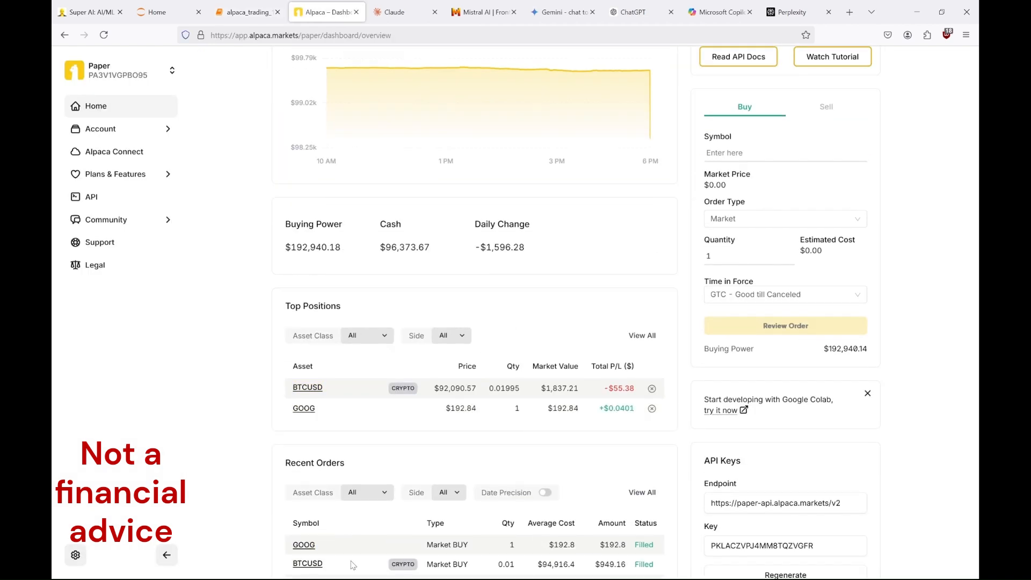
pyautogui.moveTo(458, 407)
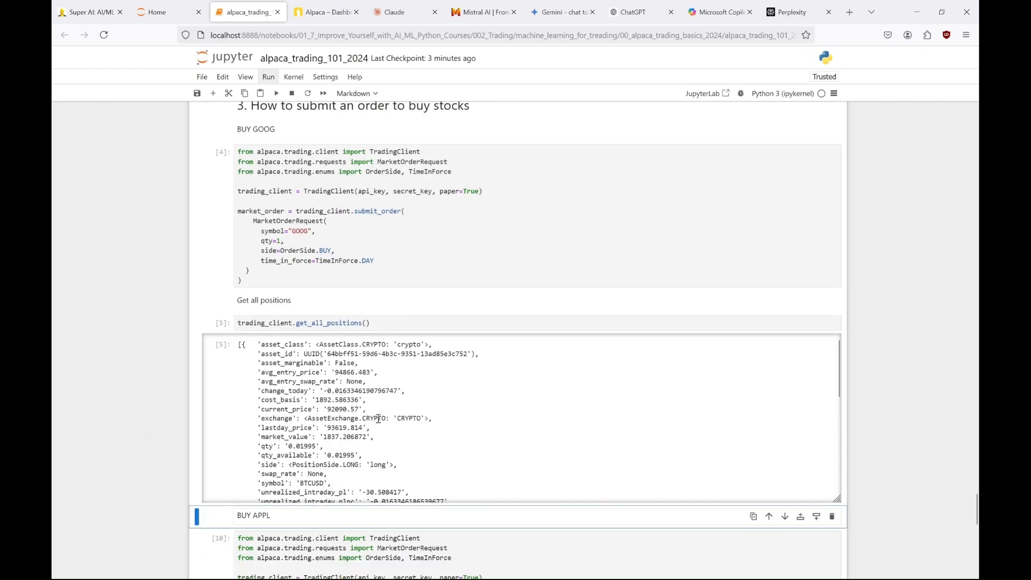
pyautogui.scroll(-3)
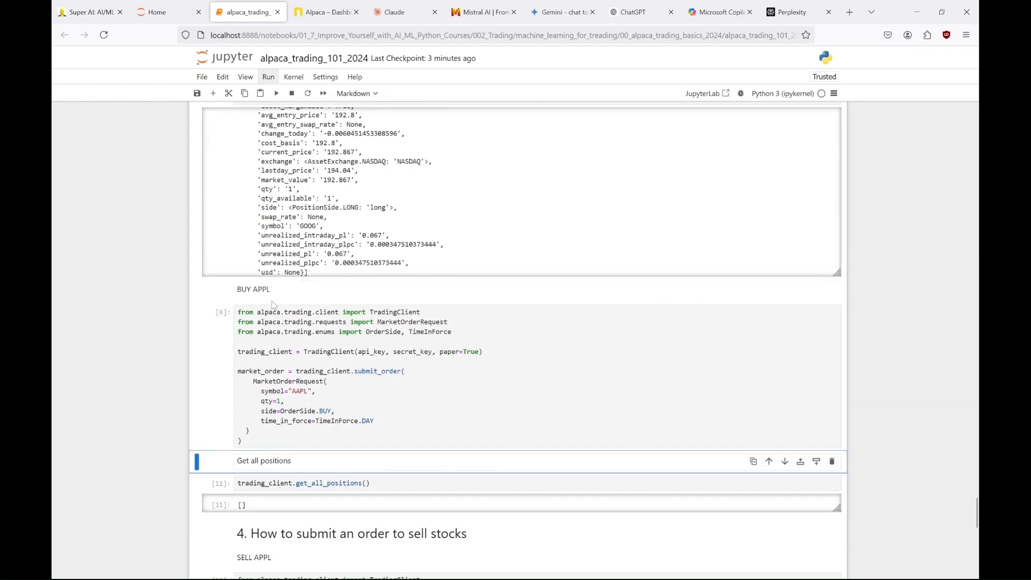
pyautogui.click(326, 11)
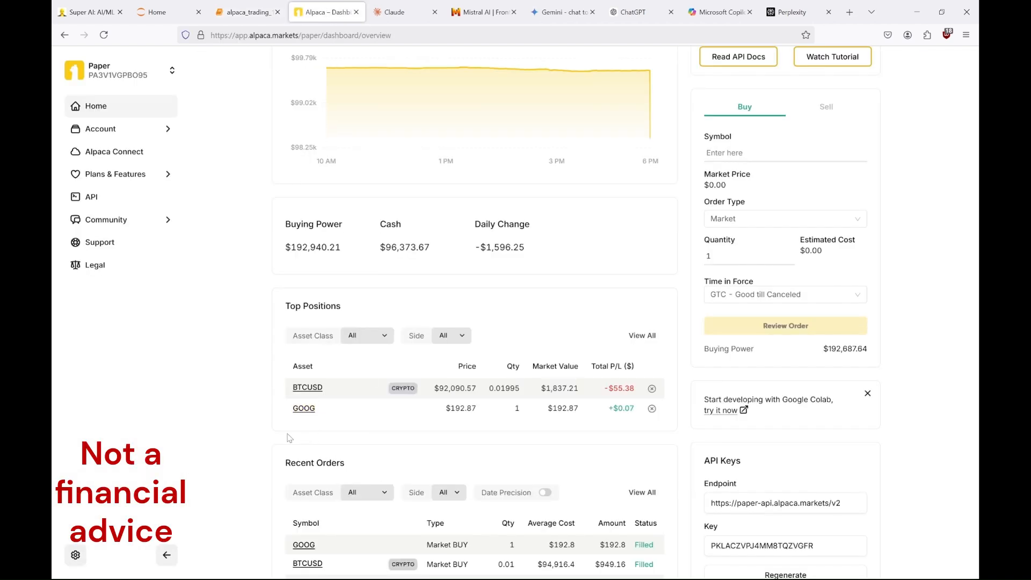
pyautogui.scroll(-3)
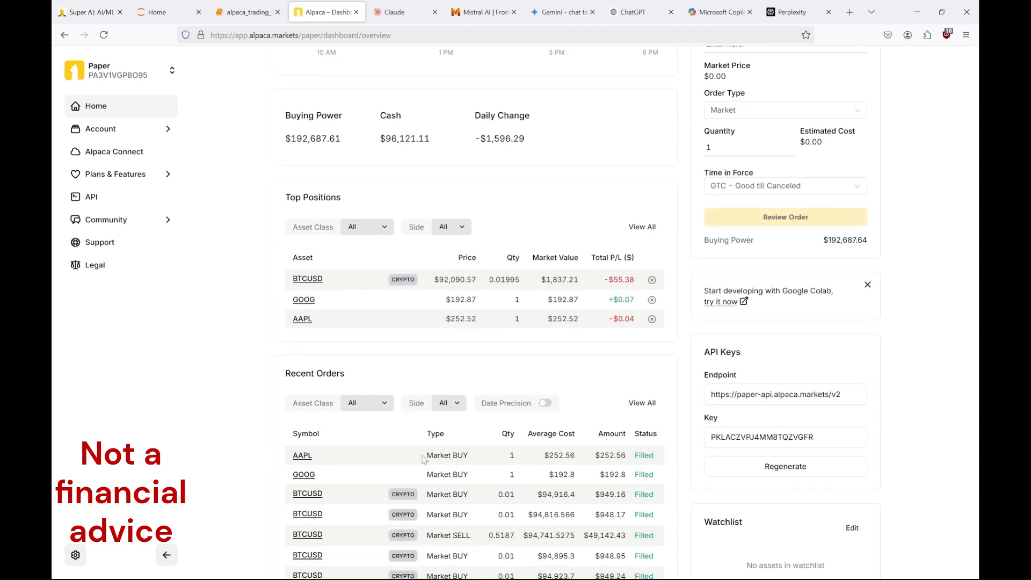
# Verify the AAPL and GOOG sells filled, leaving only BTCUSD, and return to the notebook.
pyautogui.click(246, 11)
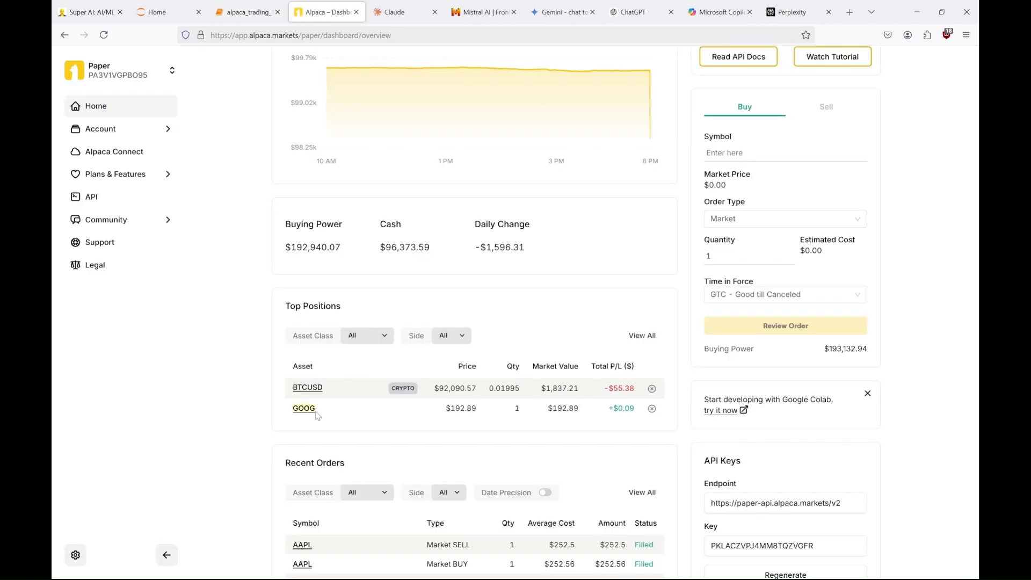
pyautogui.click(652, 408)
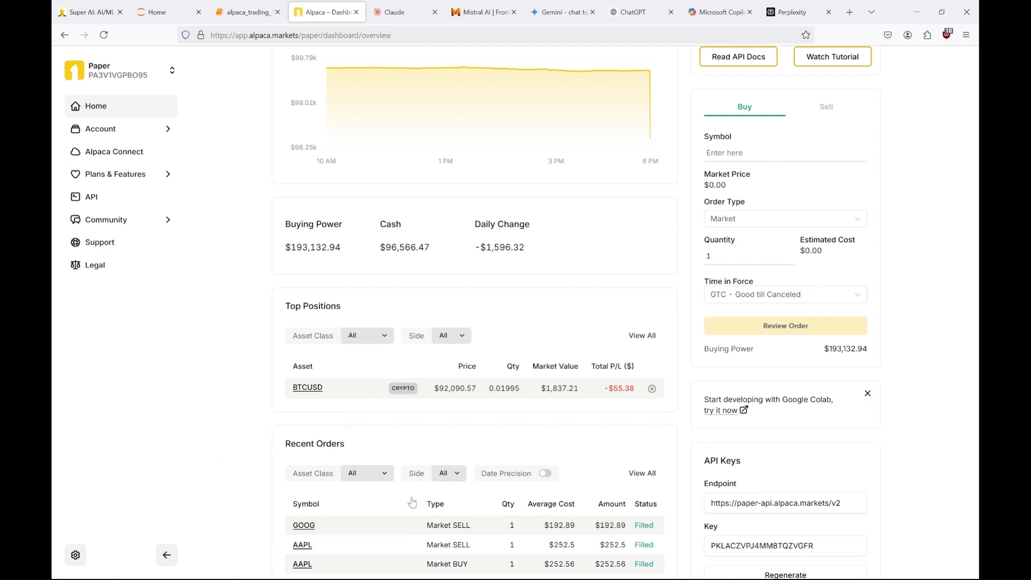
pyautogui.scroll(-3)
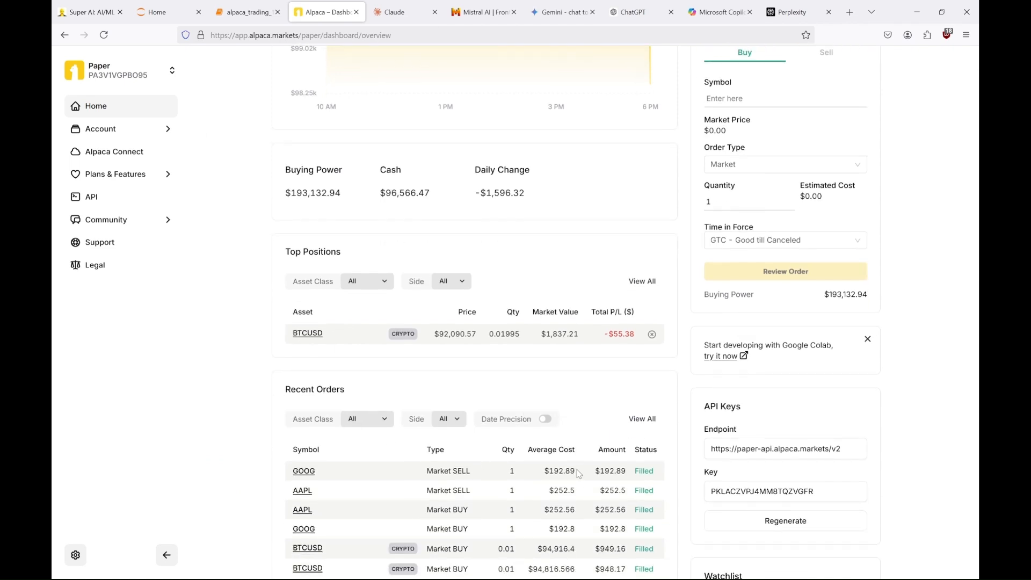
pyautogui.click(247, 11)
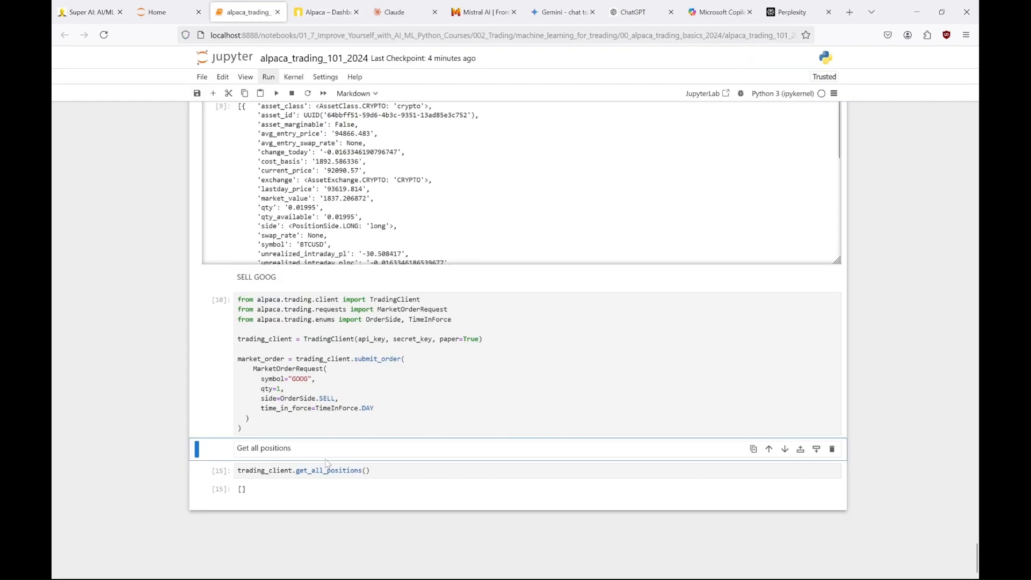
pyautogui.click(275, 92)
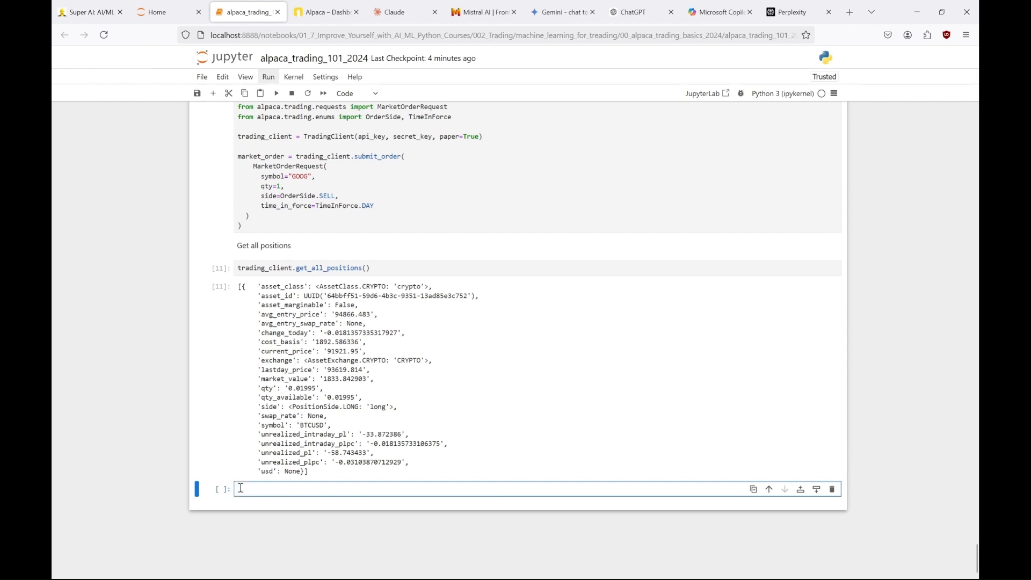
# Run the CryptoHistoricalDataClient cell and display daily BTC/USD and ETH/USD bars from 2024-08-01.
pyautogui.scroll(-3)
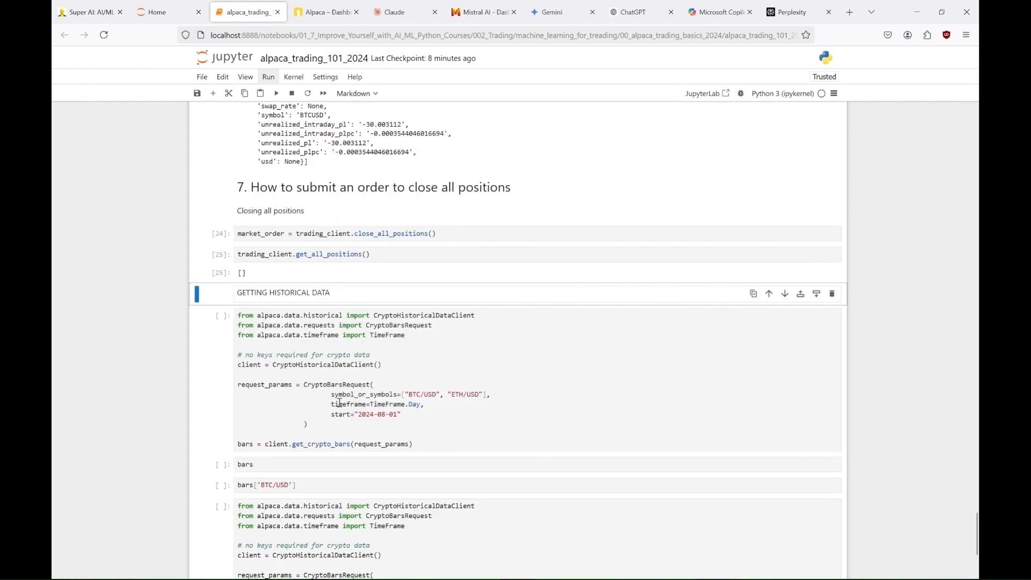
pyautogui.click(421, 422)
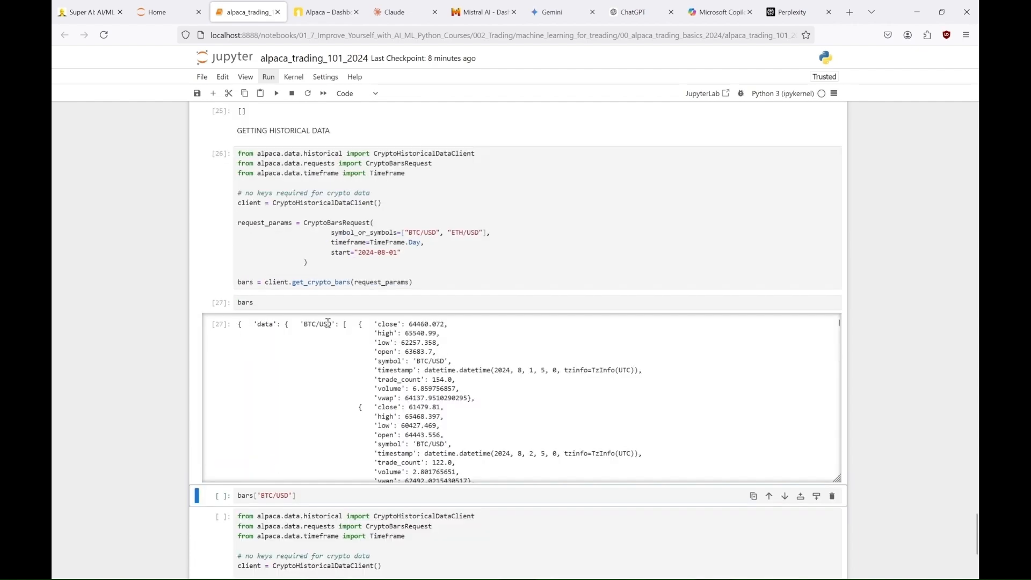
pyautogui.moveTo(413, 238)
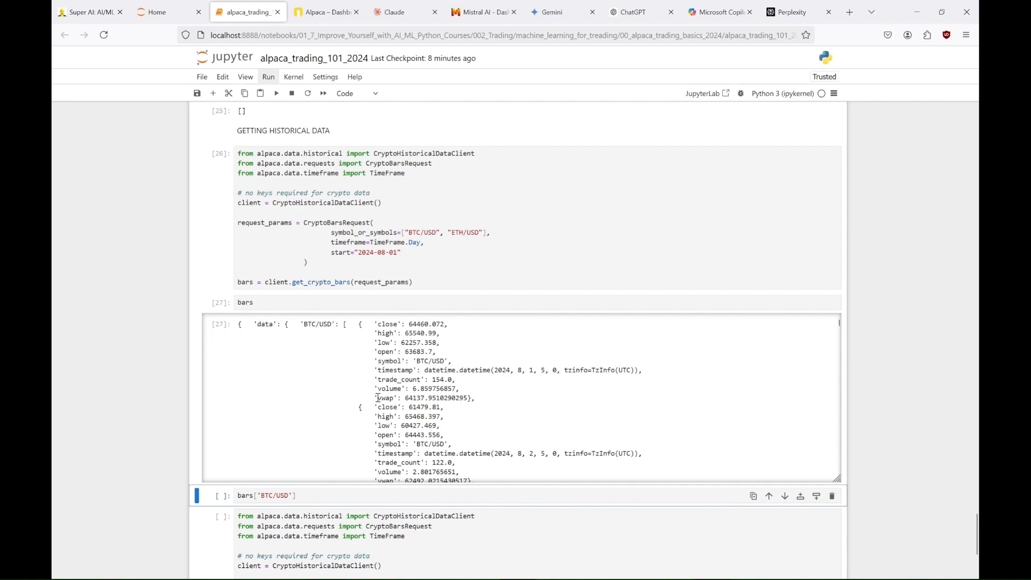
pyautogui.moveTo(514, 446)
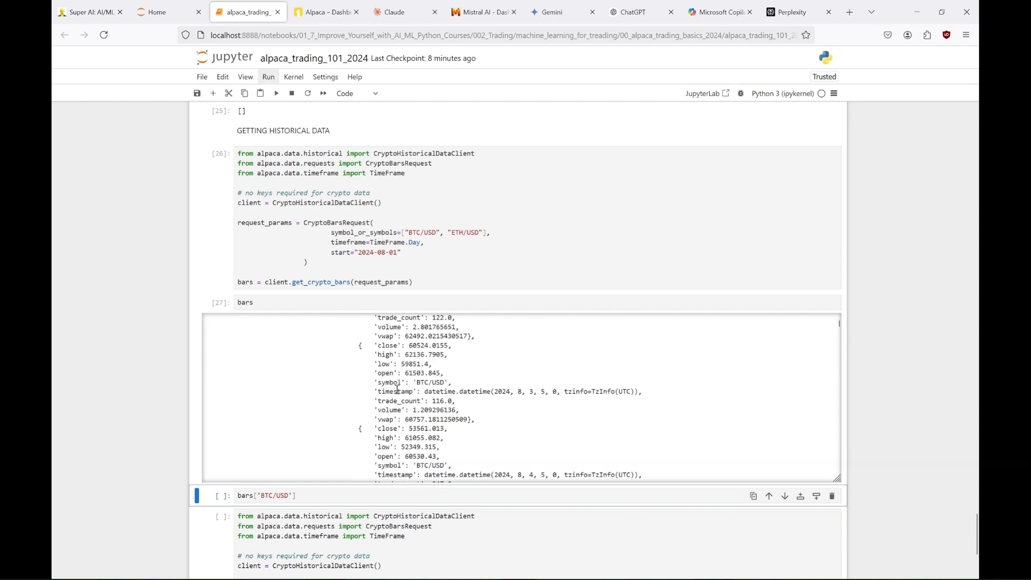
pyautogui.scroll(-3)
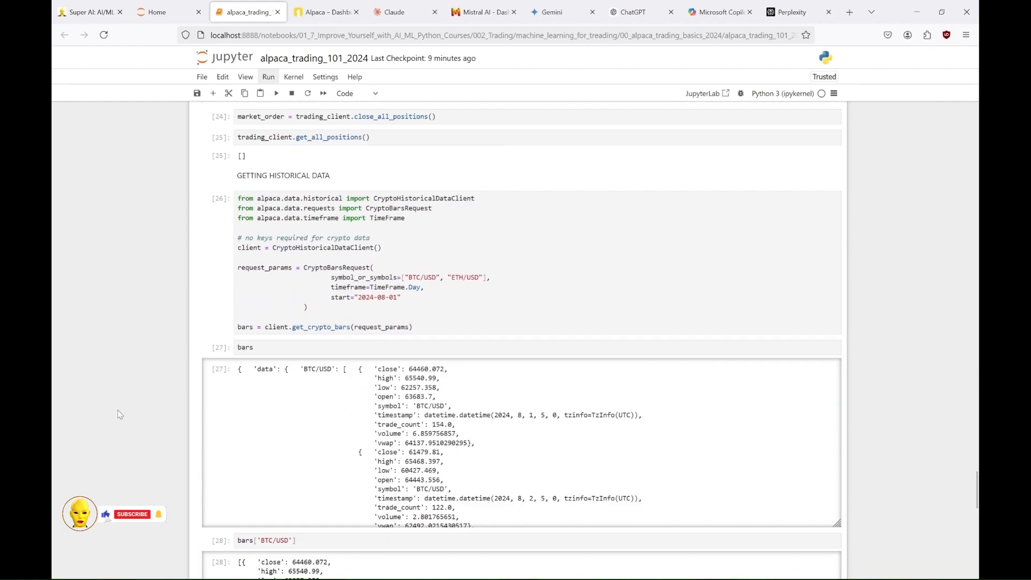
pyautogui.scroll(-3)
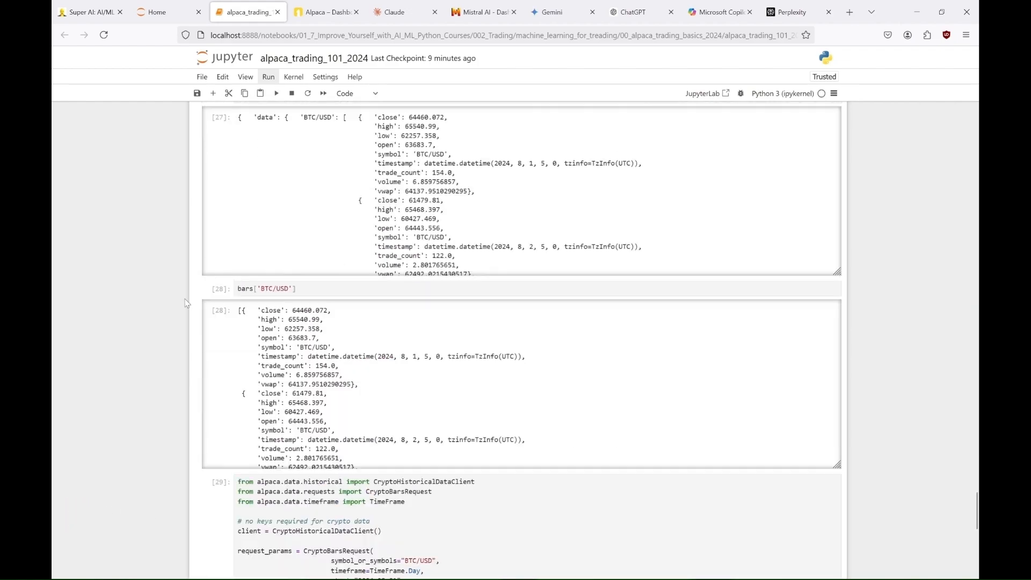